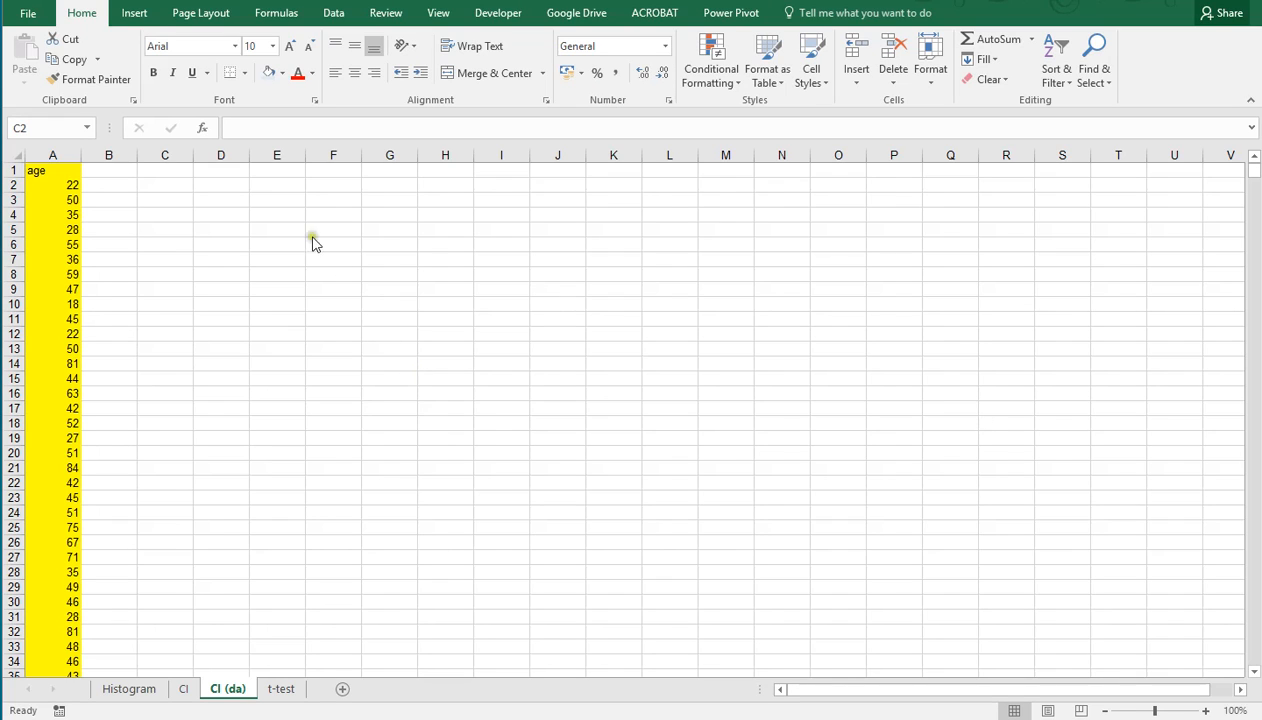
Step: Enable the Analysis ToolPak add-in in Excel Options and return to the age sheet
click(164, 184)
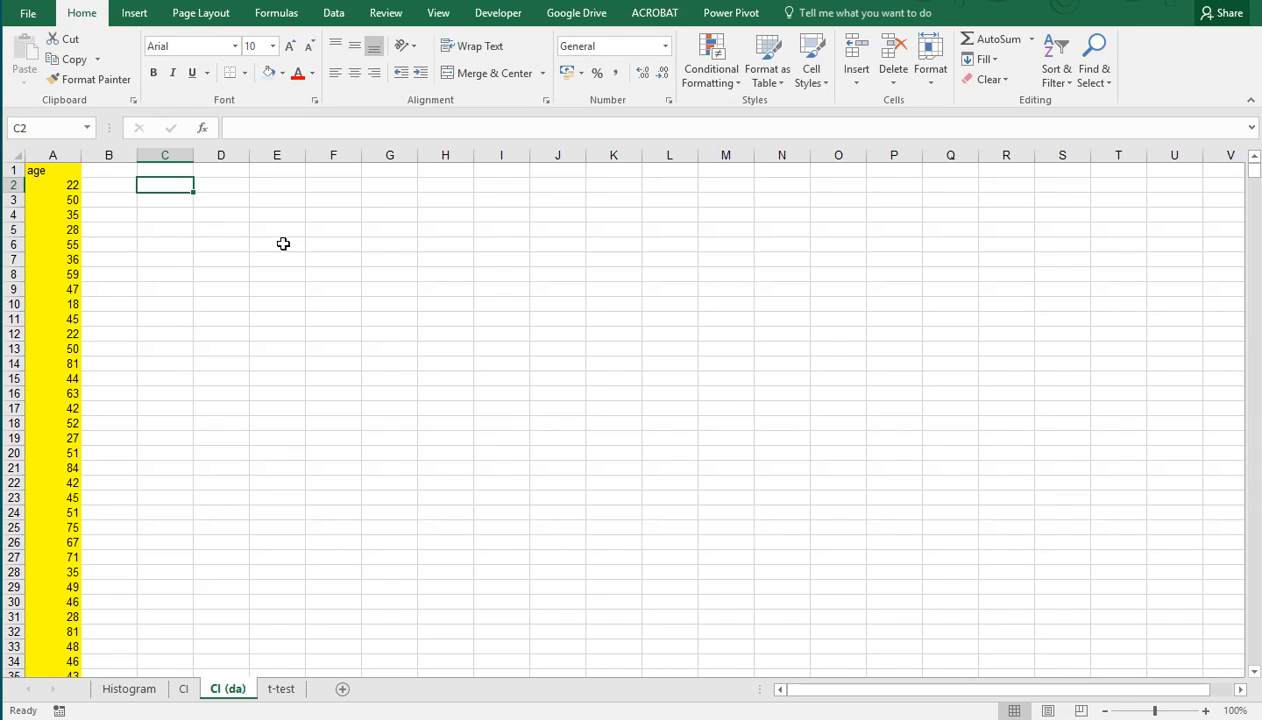
mouse_move(266, 248)
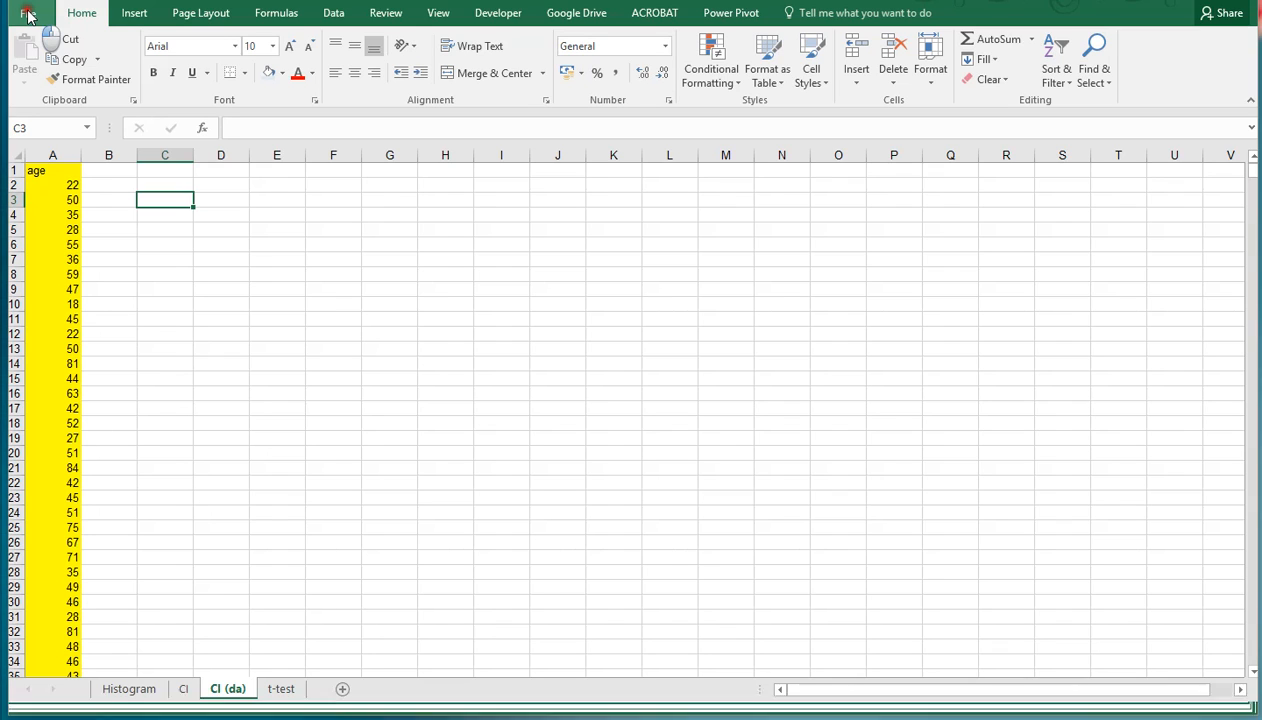
click(30, 12)
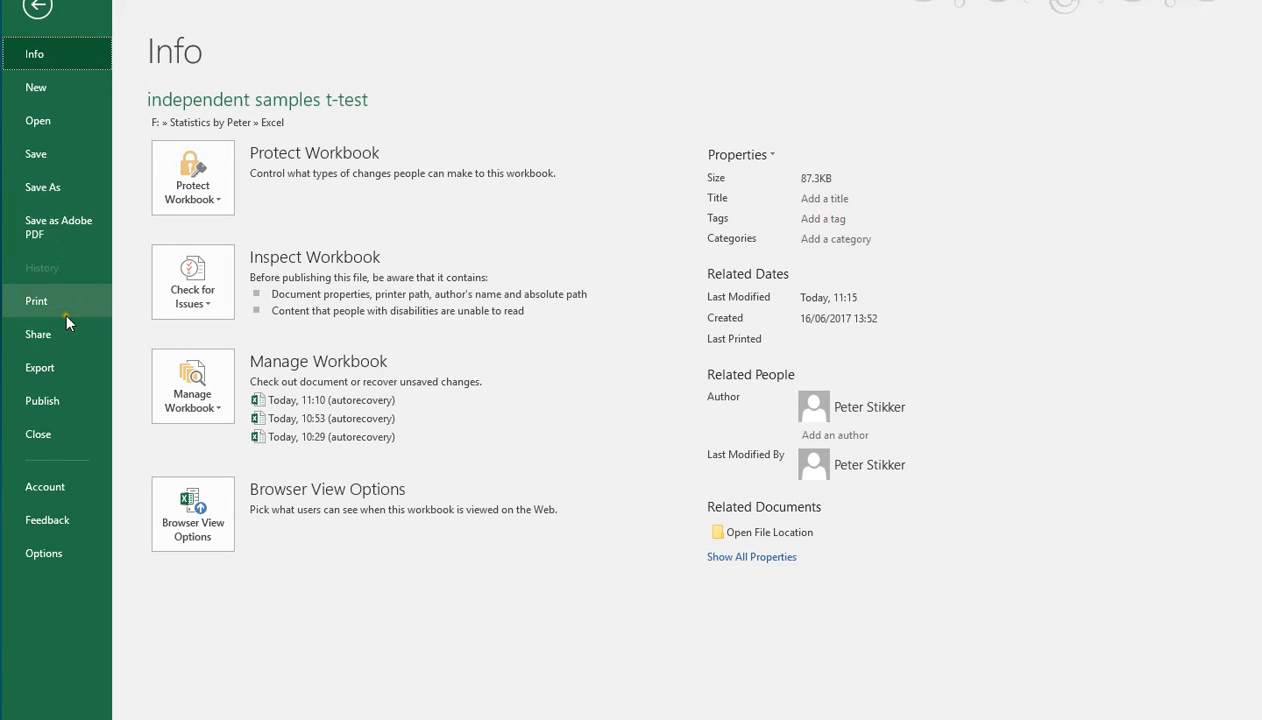
click(36, 8)
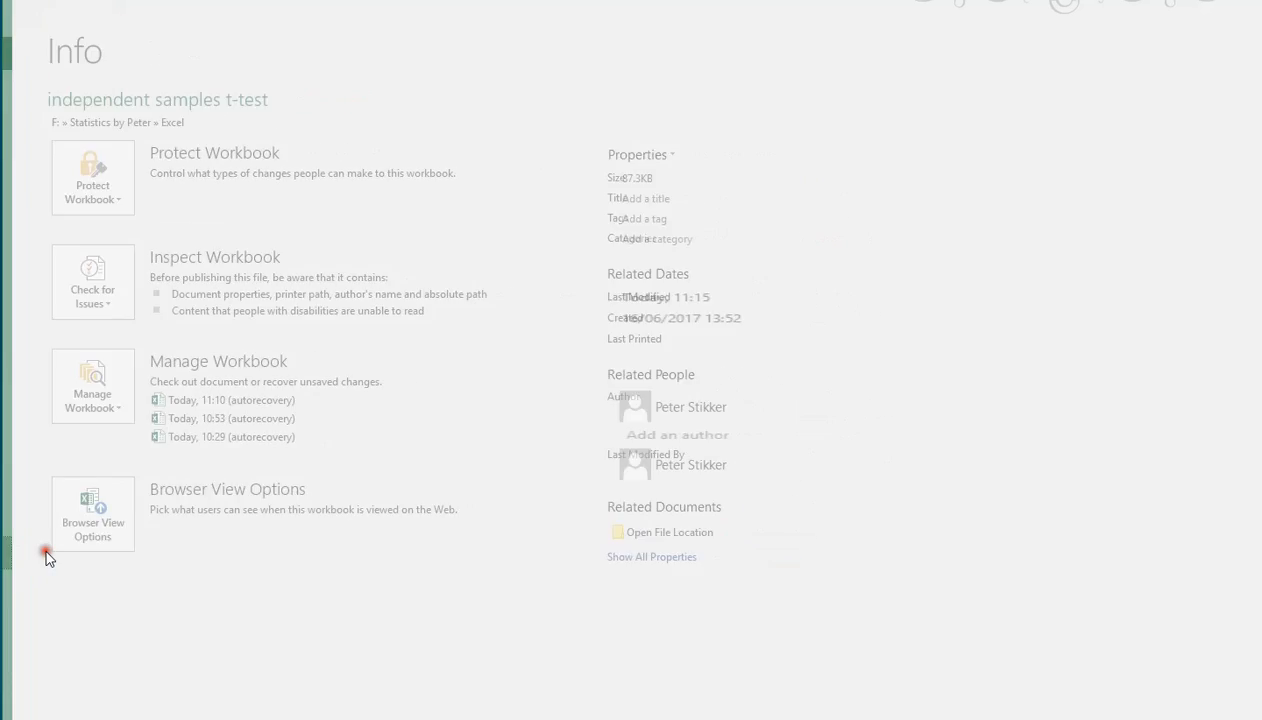
click(28, 12)
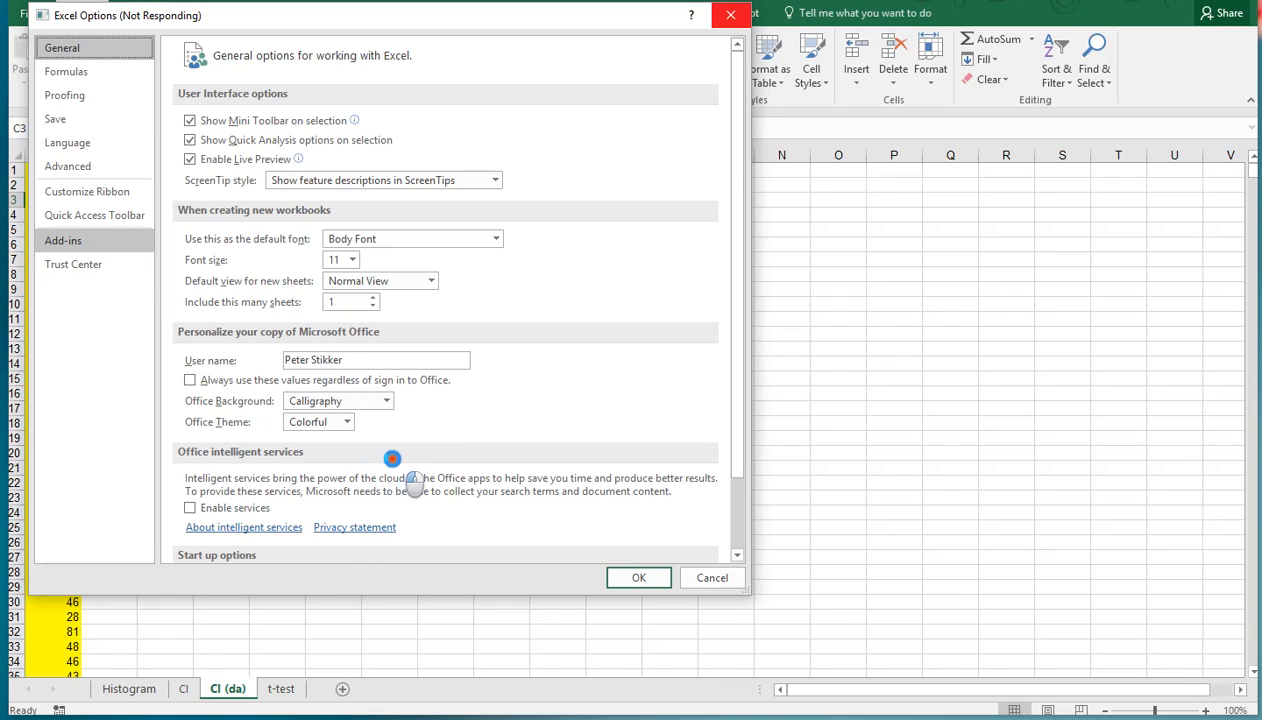
click(62, 240)
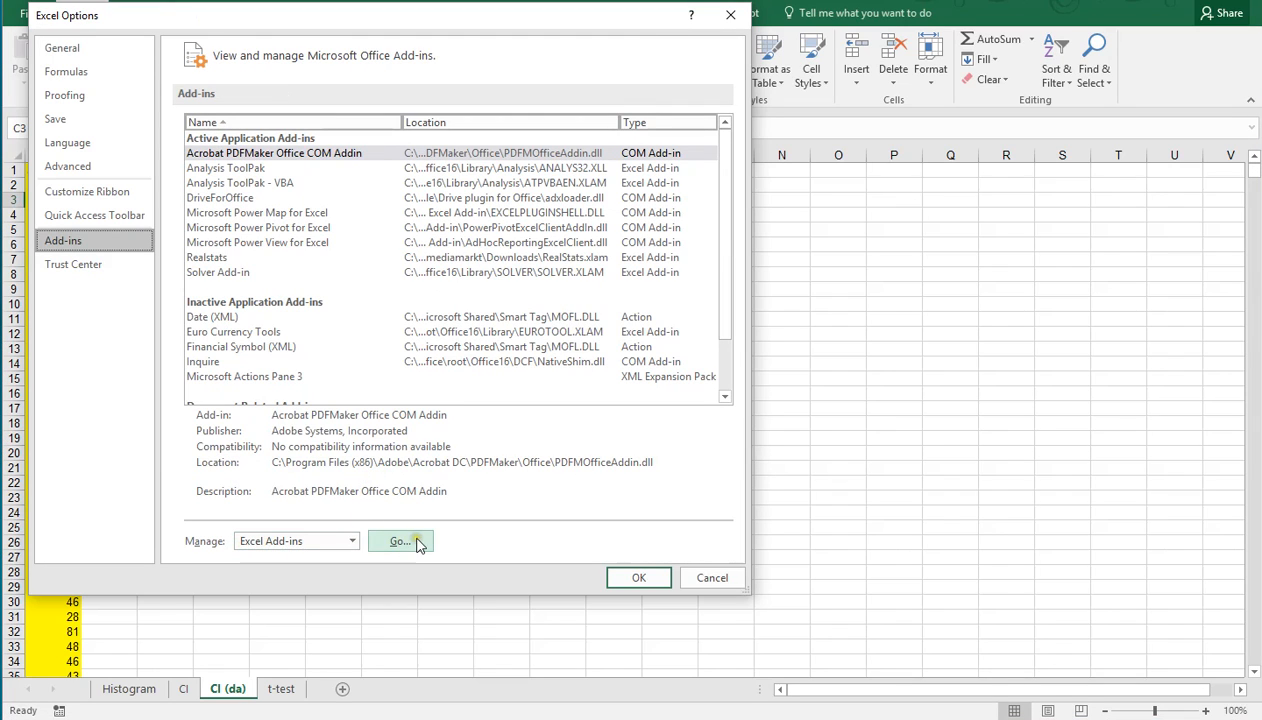
click(400, 540)
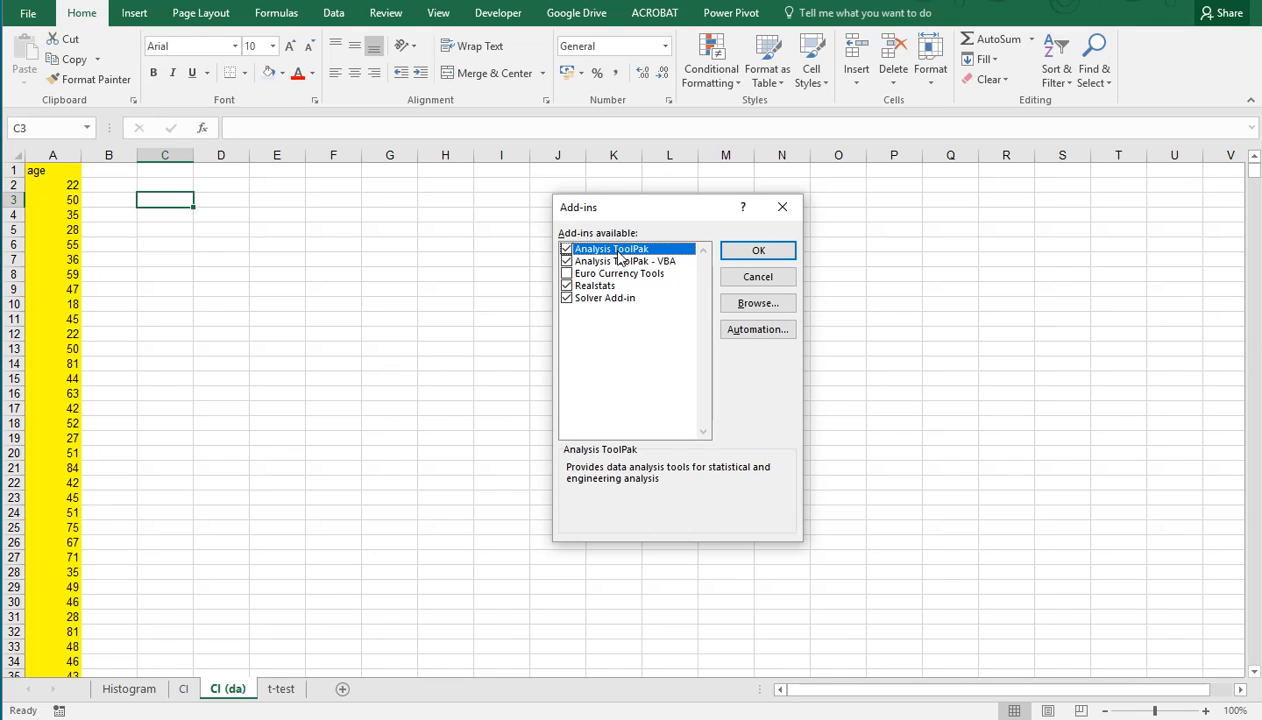
mouse_move(608, 312)
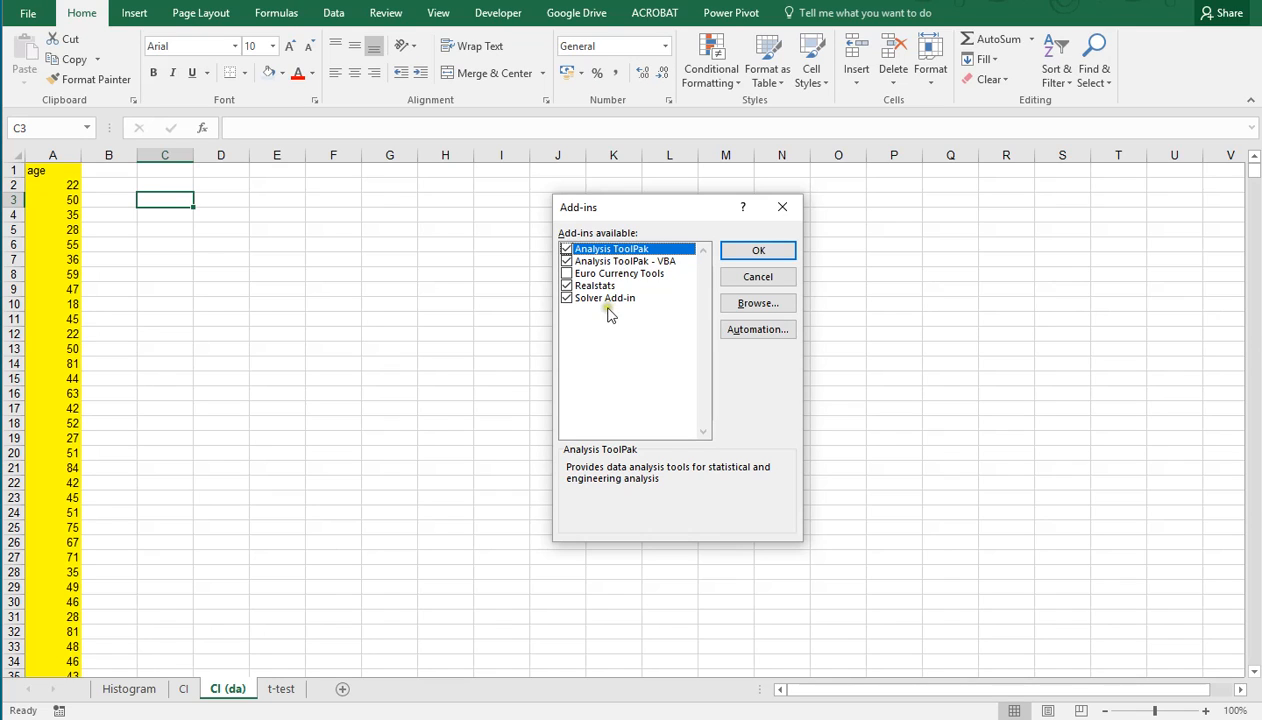
mouse_move(608, 304)
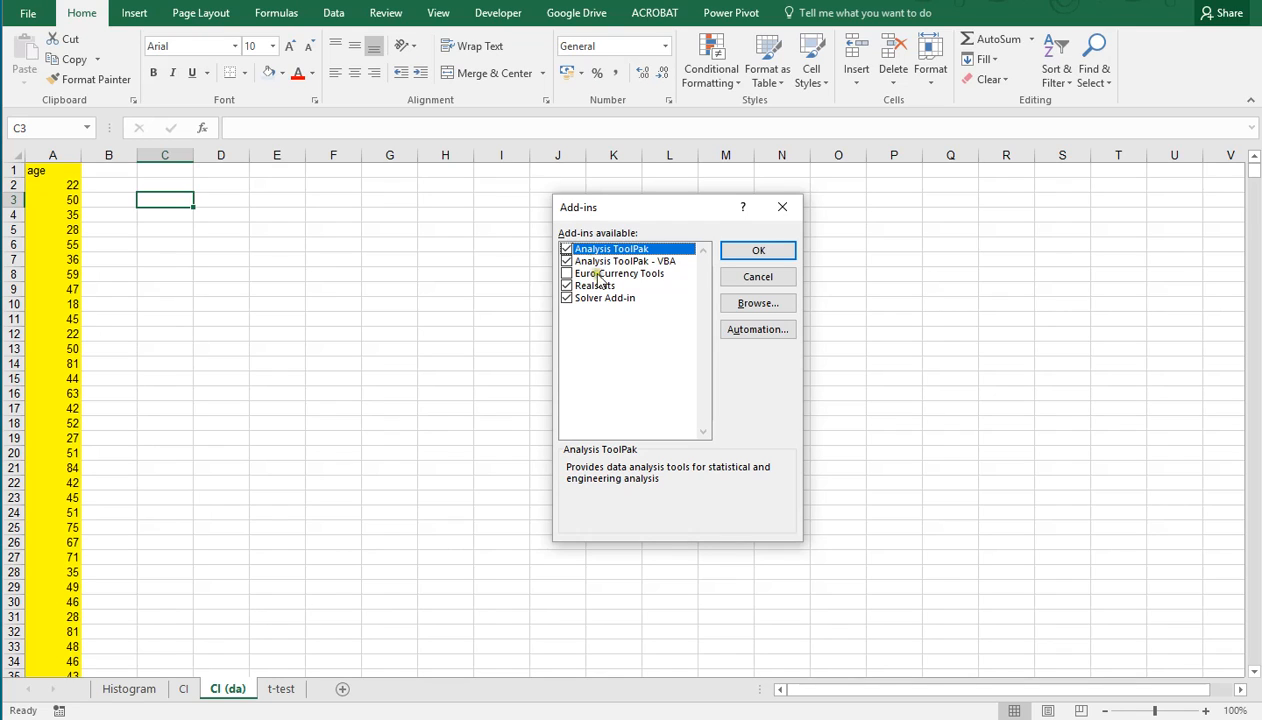
mouse_move(630, 270)
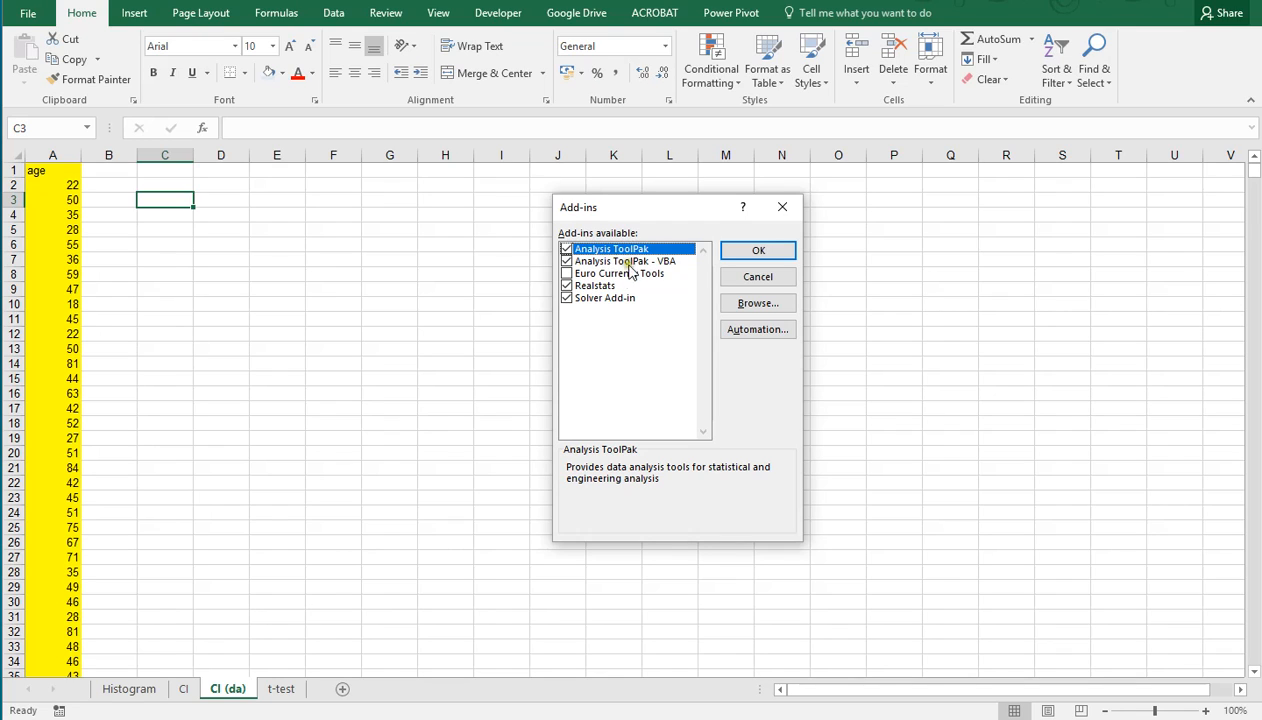
click(758, 250)
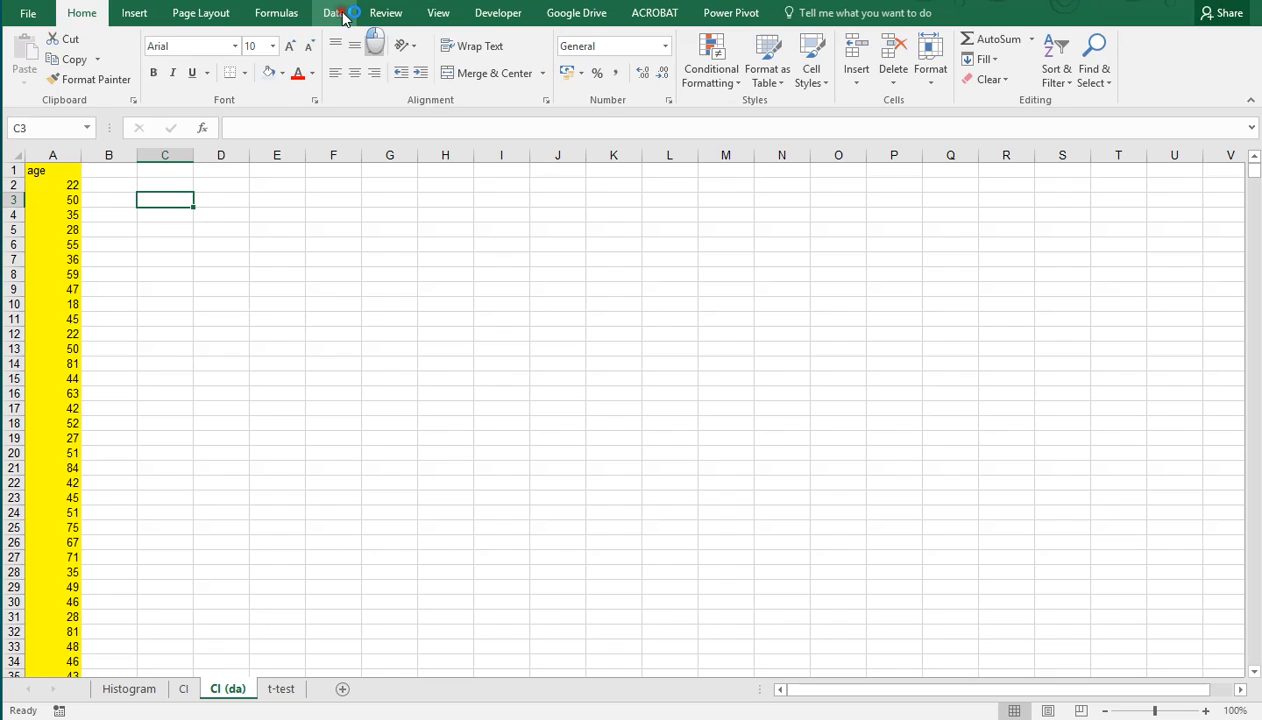
Step: Run Descriptive Statistics on A2:A1975 with summary statistics and 95% confidence, output at D3
click(332, 12)
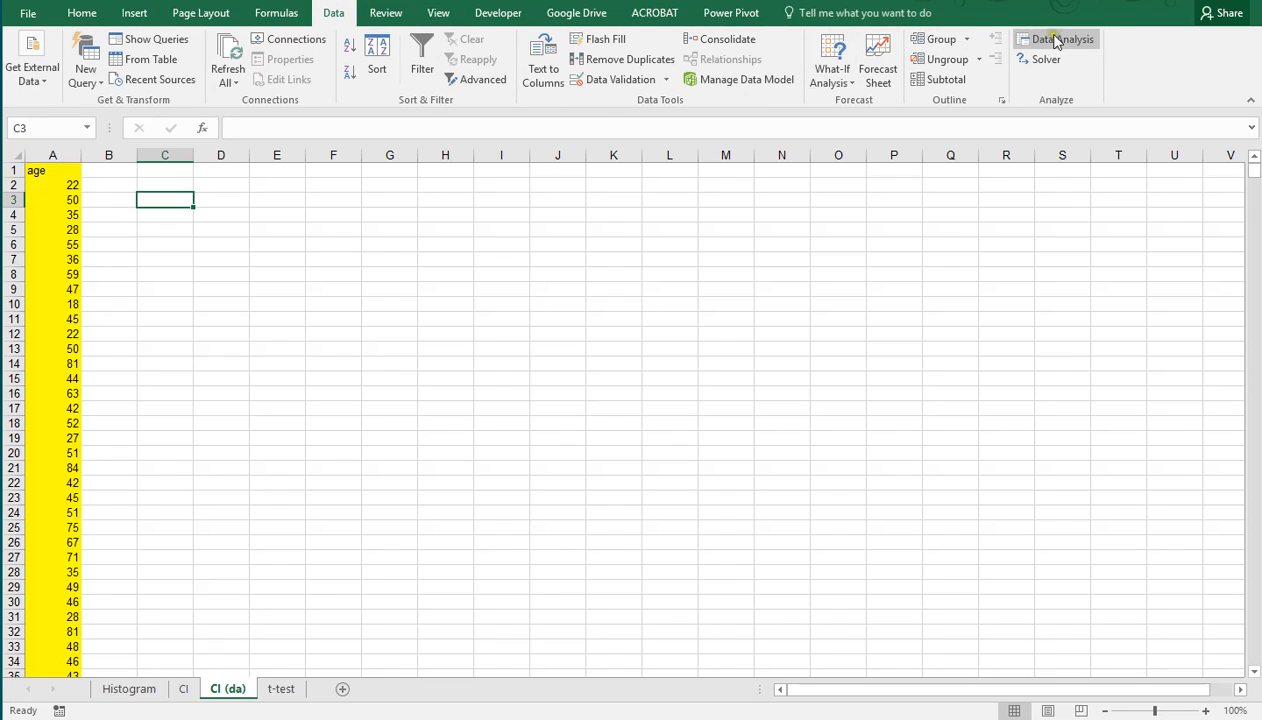
click(1056, 40)
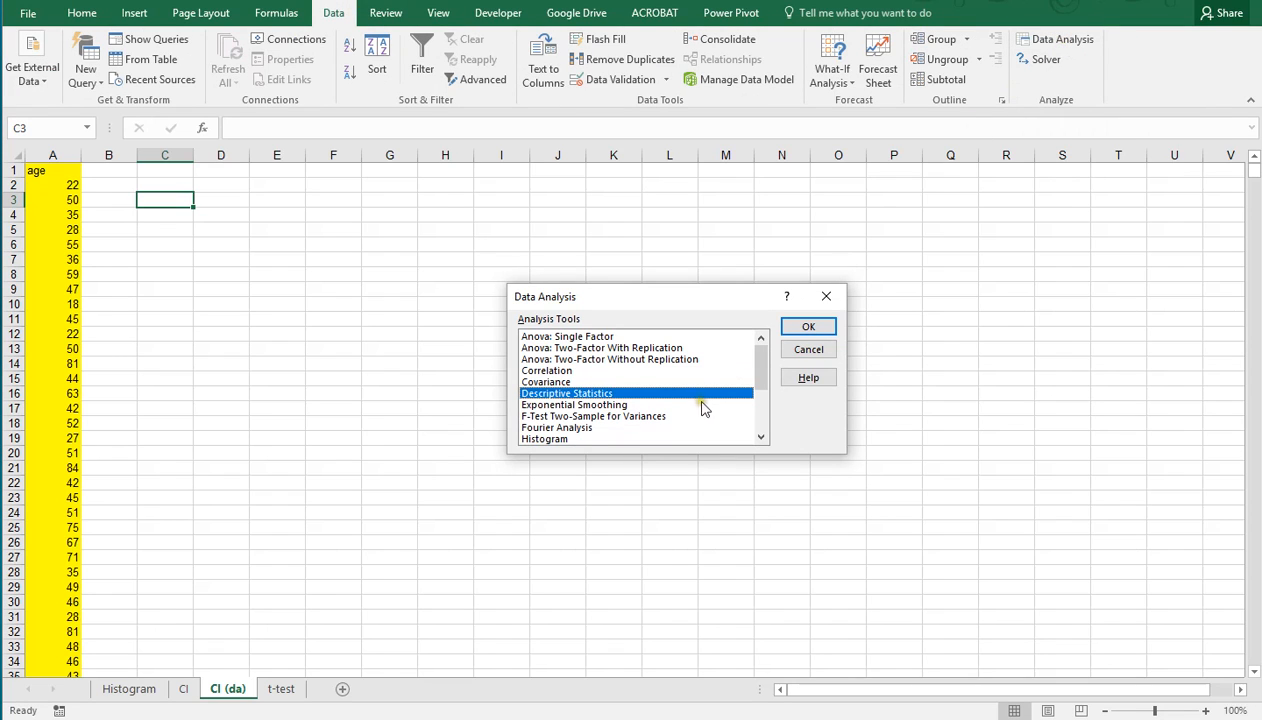
mouse_move(550, 398)
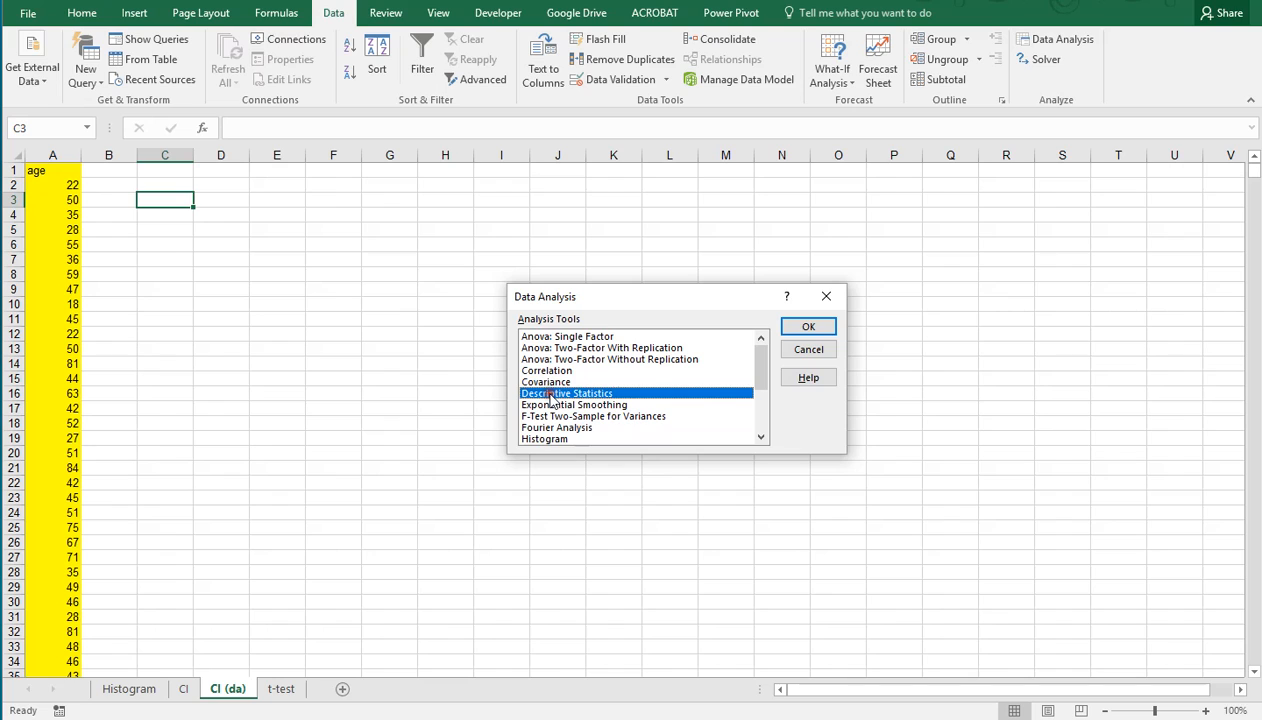
click(808, 326)
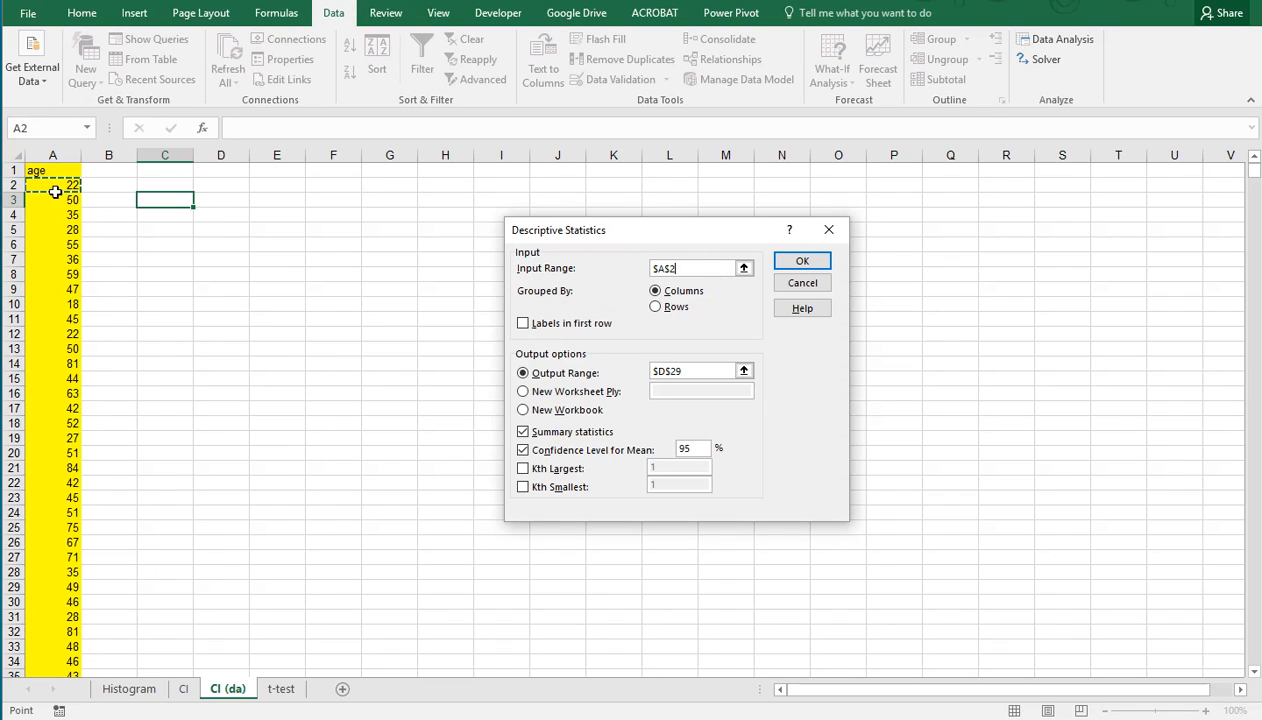
drag(52, 184, 52, 302)
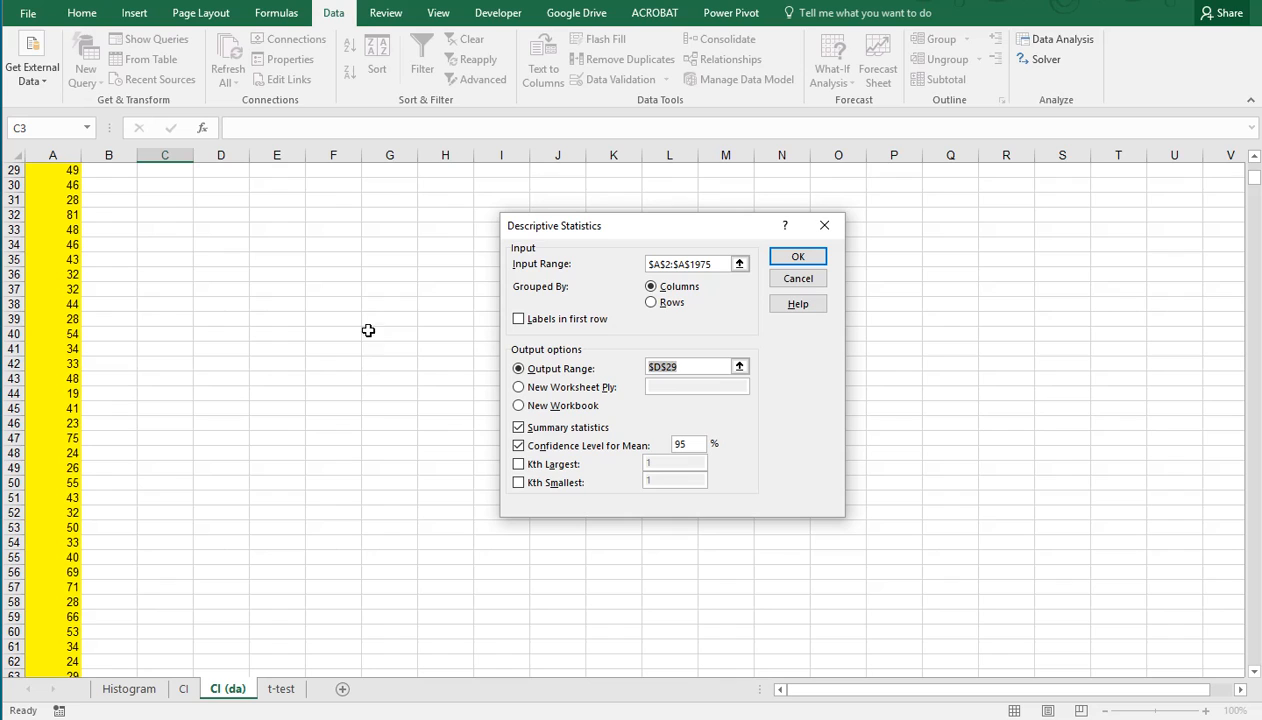
mouse_move(1216, 192)
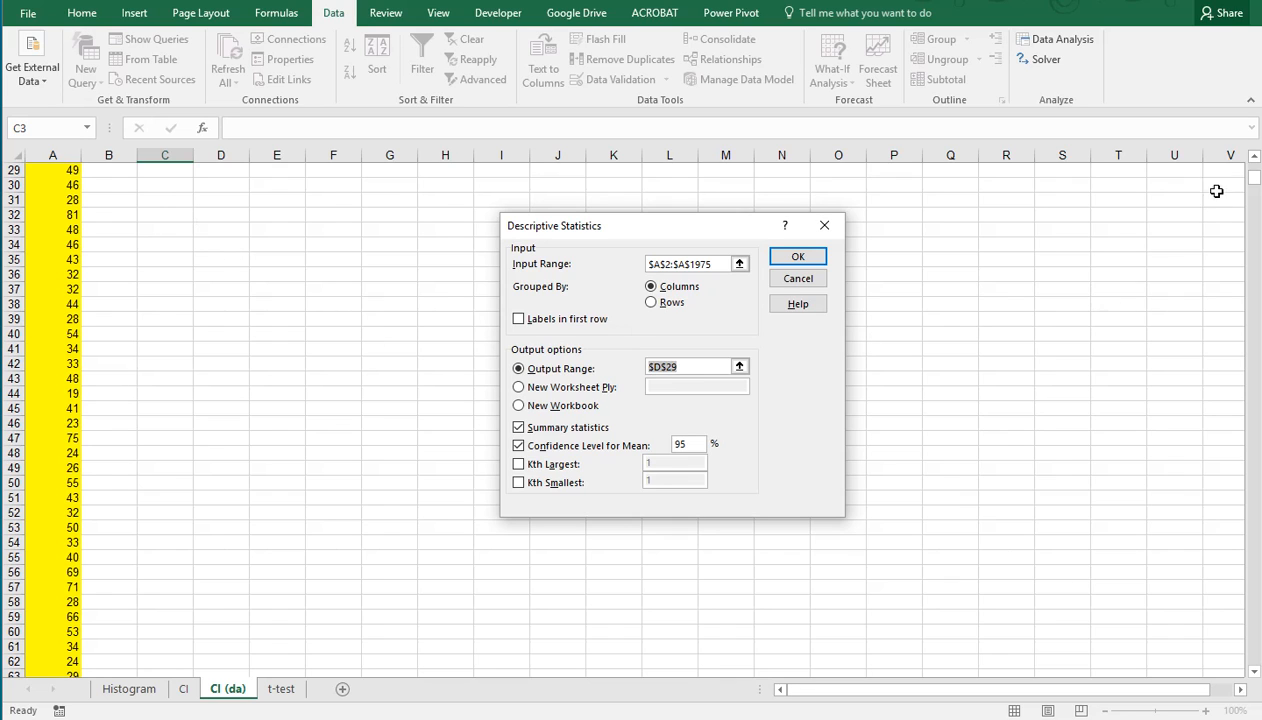
scroll(up, 3)
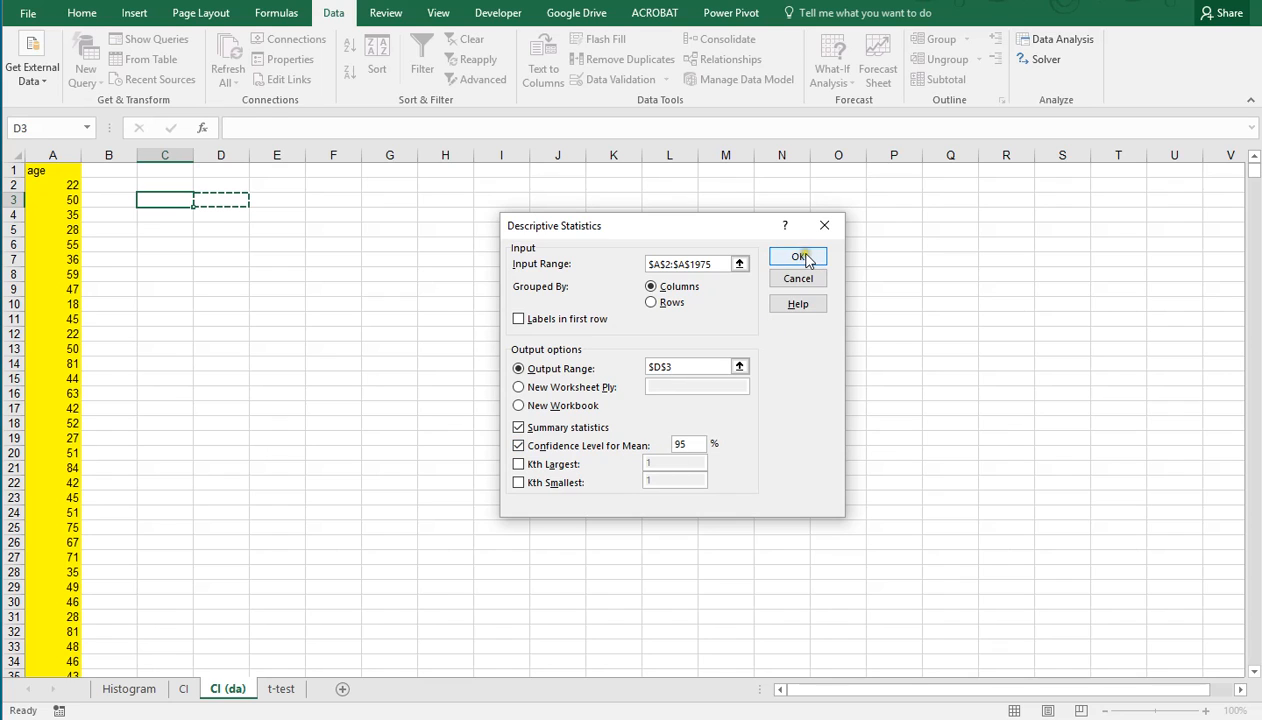
click(798, 256)
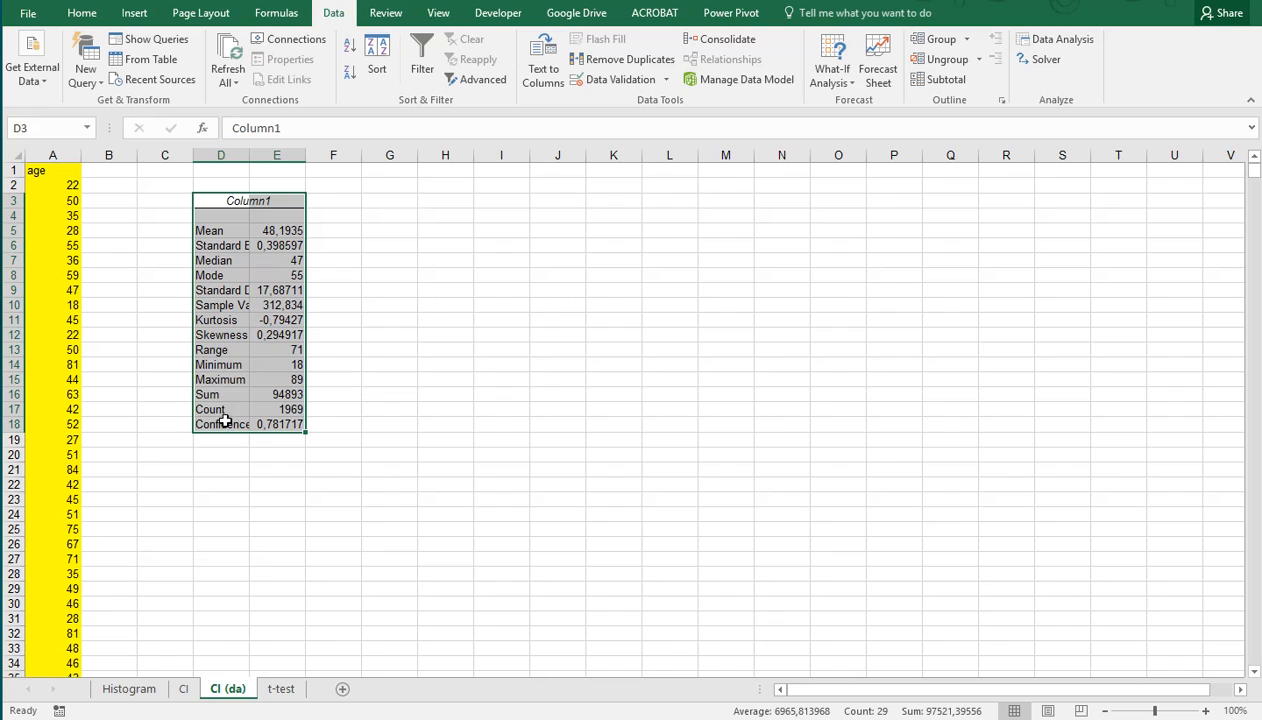
click(220, 424)
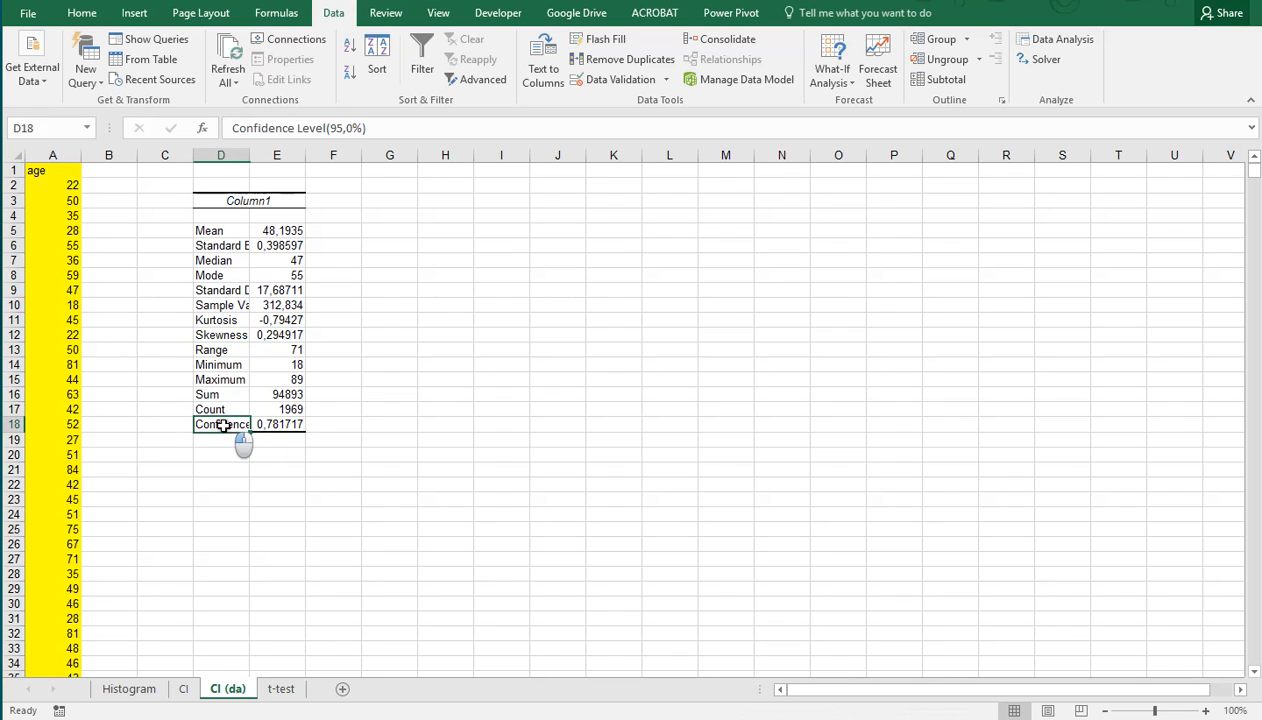
mouse_move(210, 230)
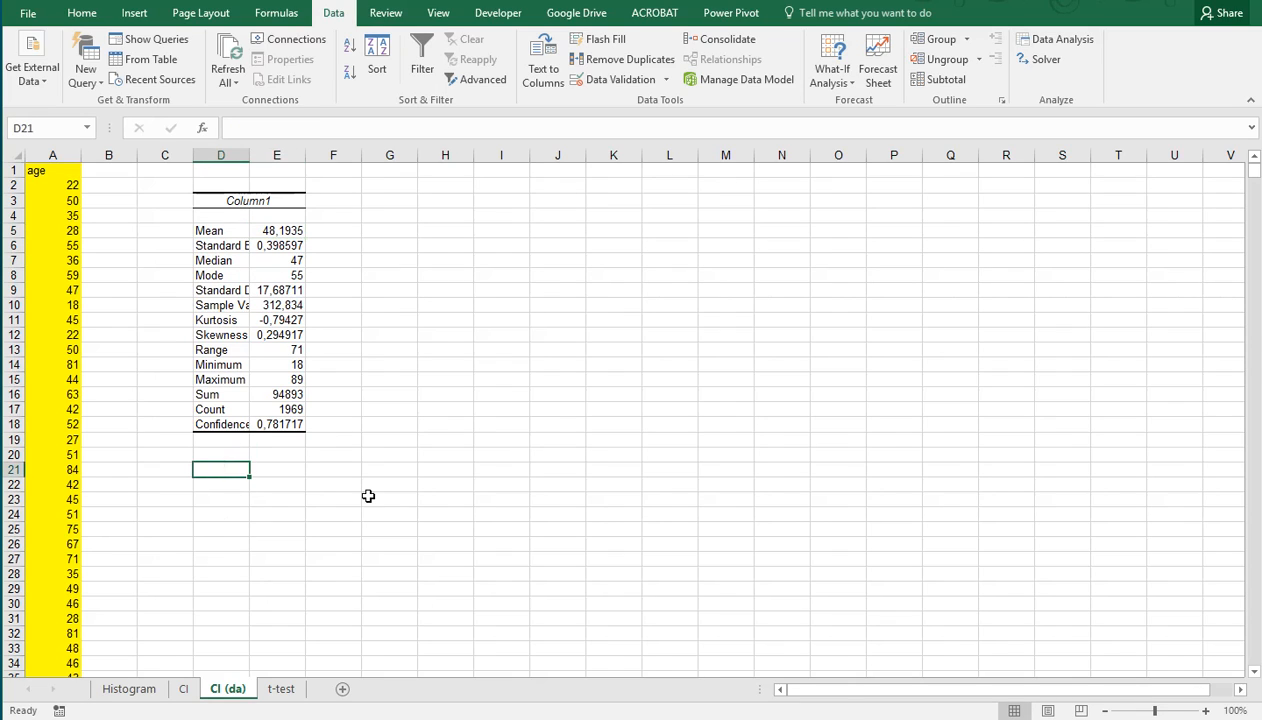
text(LB)
click(276, 468)
text(=E5)
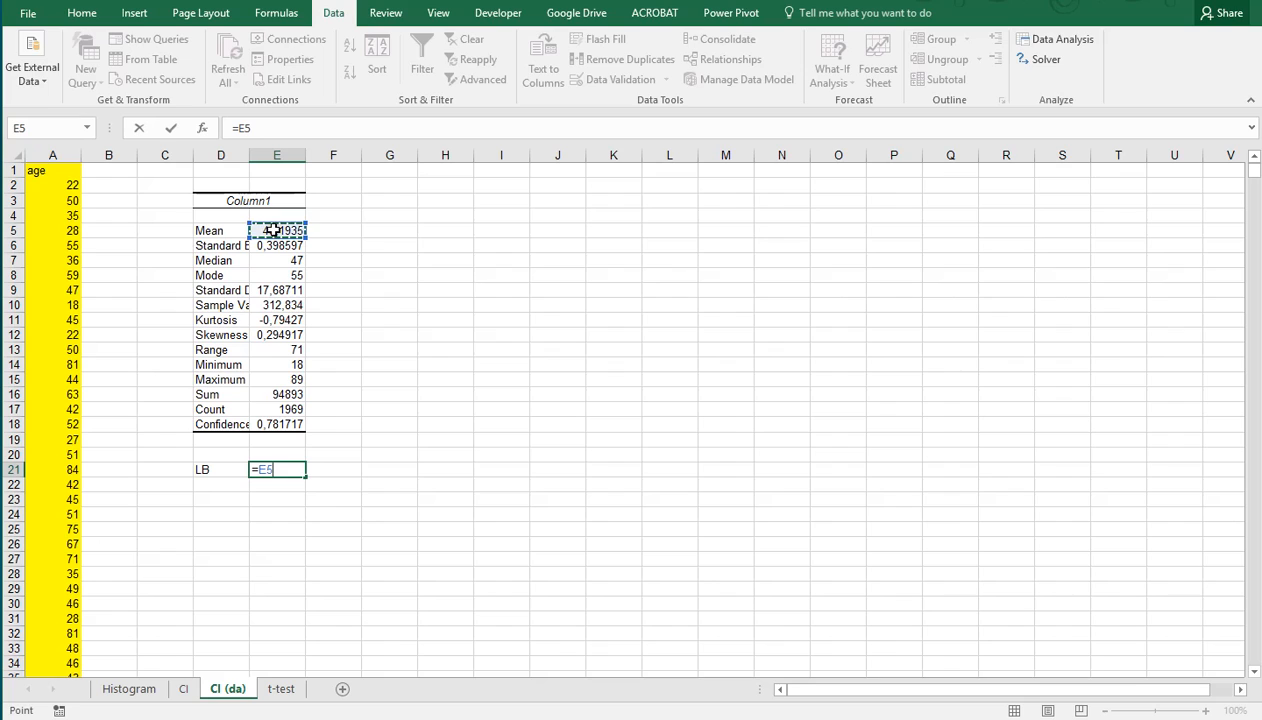
Step: Enter LB =E5-E18 and UB =E5+E18 below the table, giving 47.41178 and 48.97522
text(-)
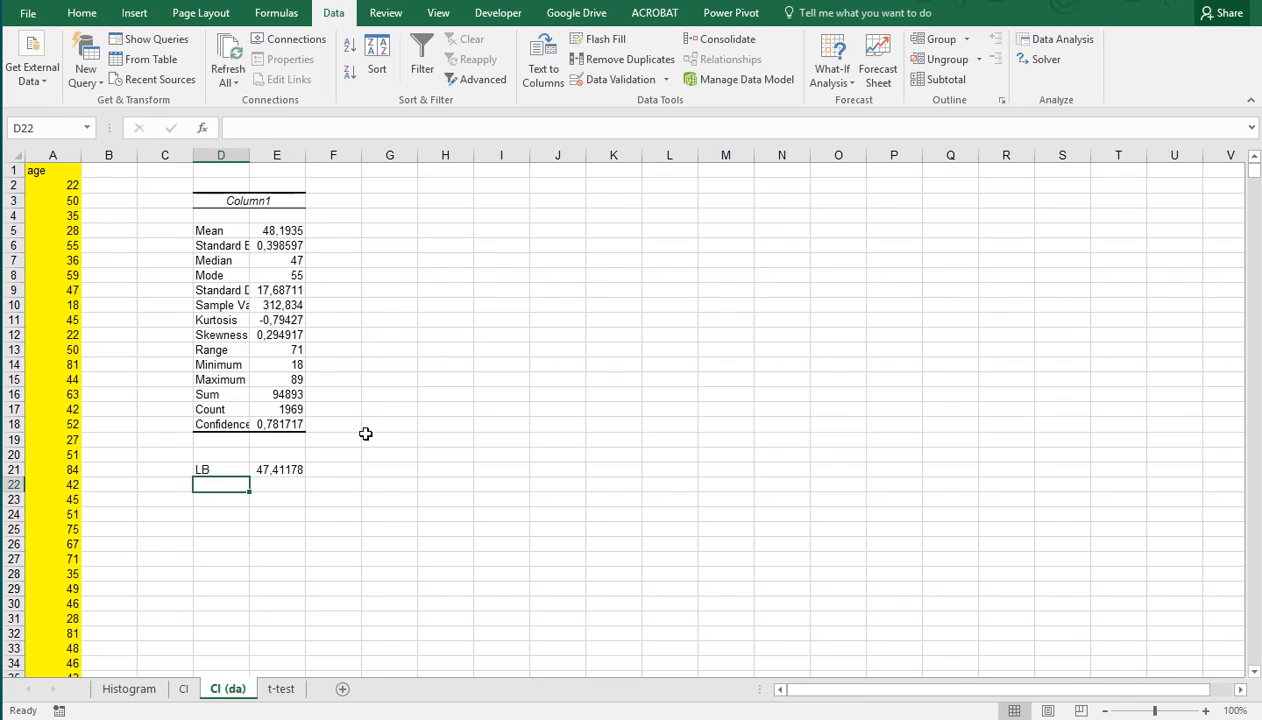
click(220, 424)
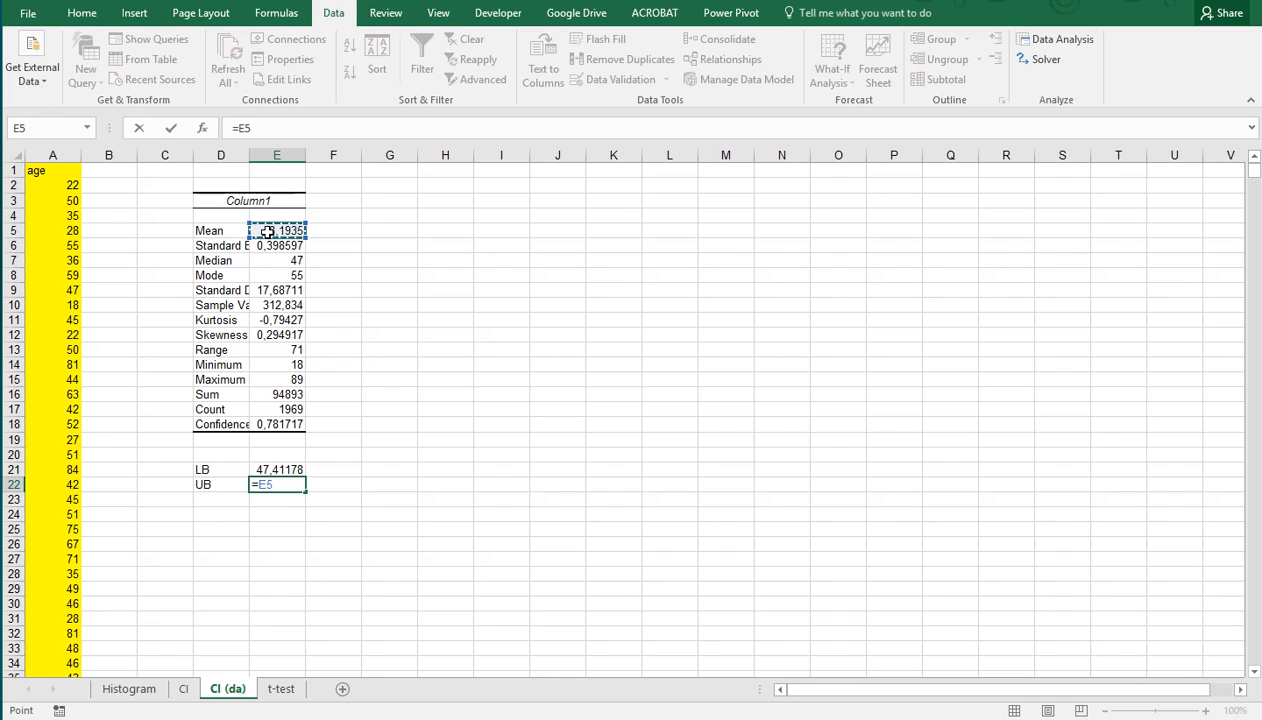
click(276, 424)
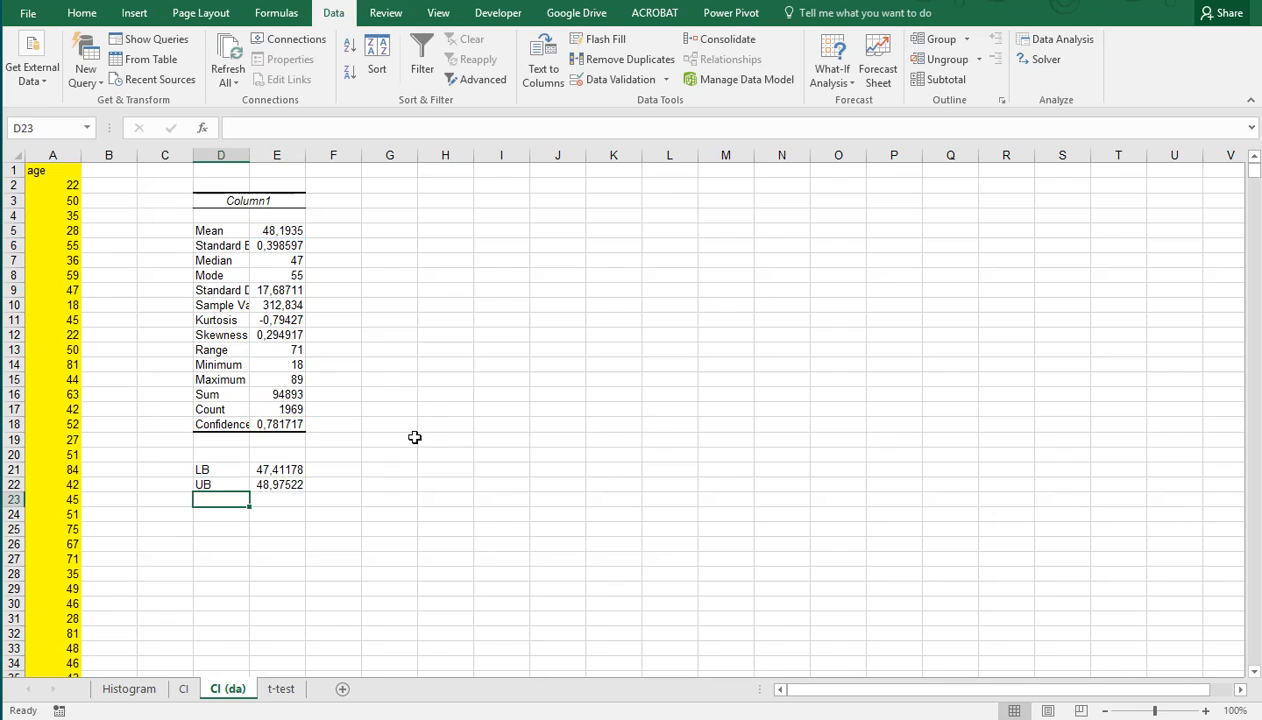
click(332, 468)
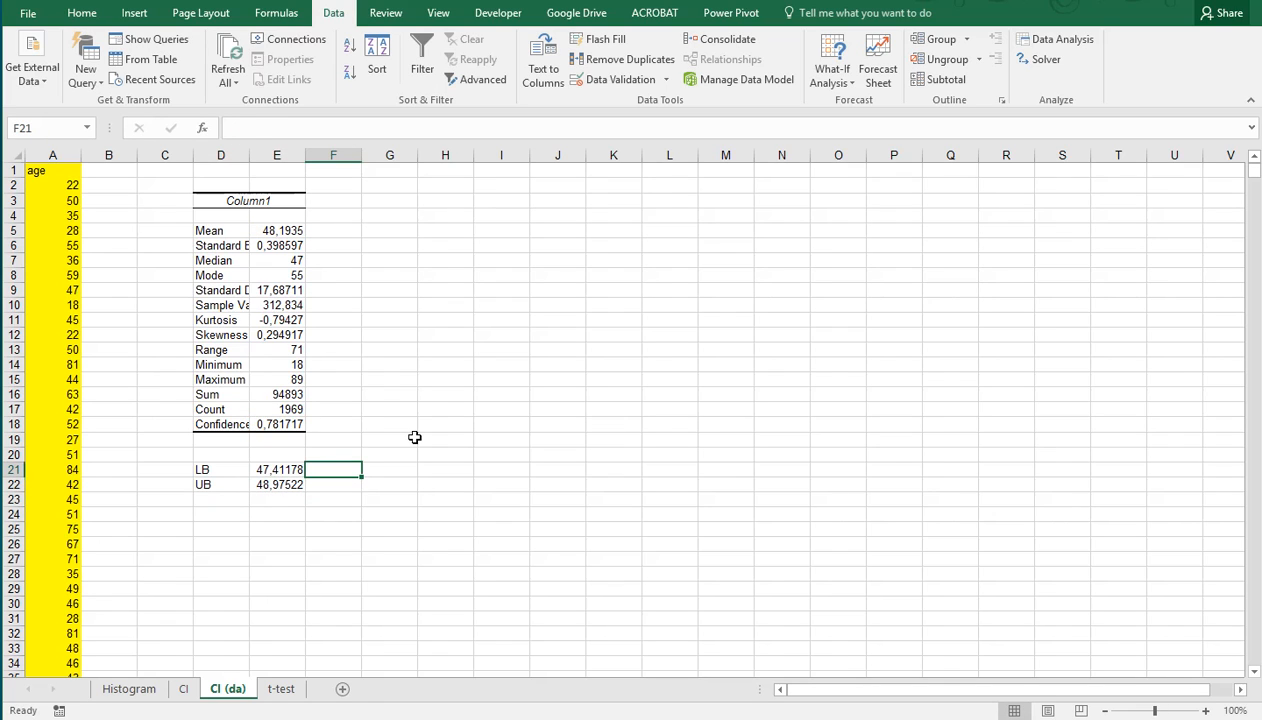
Step: Enter =ROUNDDOWN(E21;0) and =ROUNDUP(E22;0) beside the bounds, giving 47 and 49
text(=rounddown()
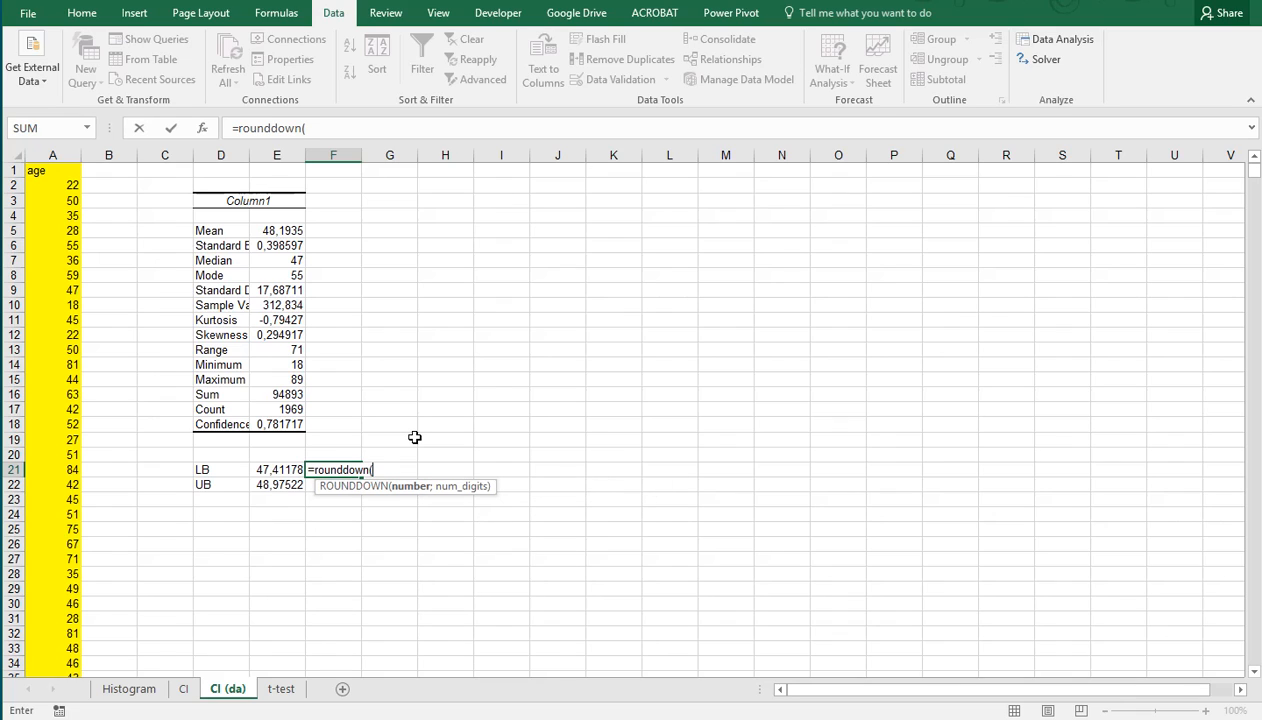
click(276, 468)
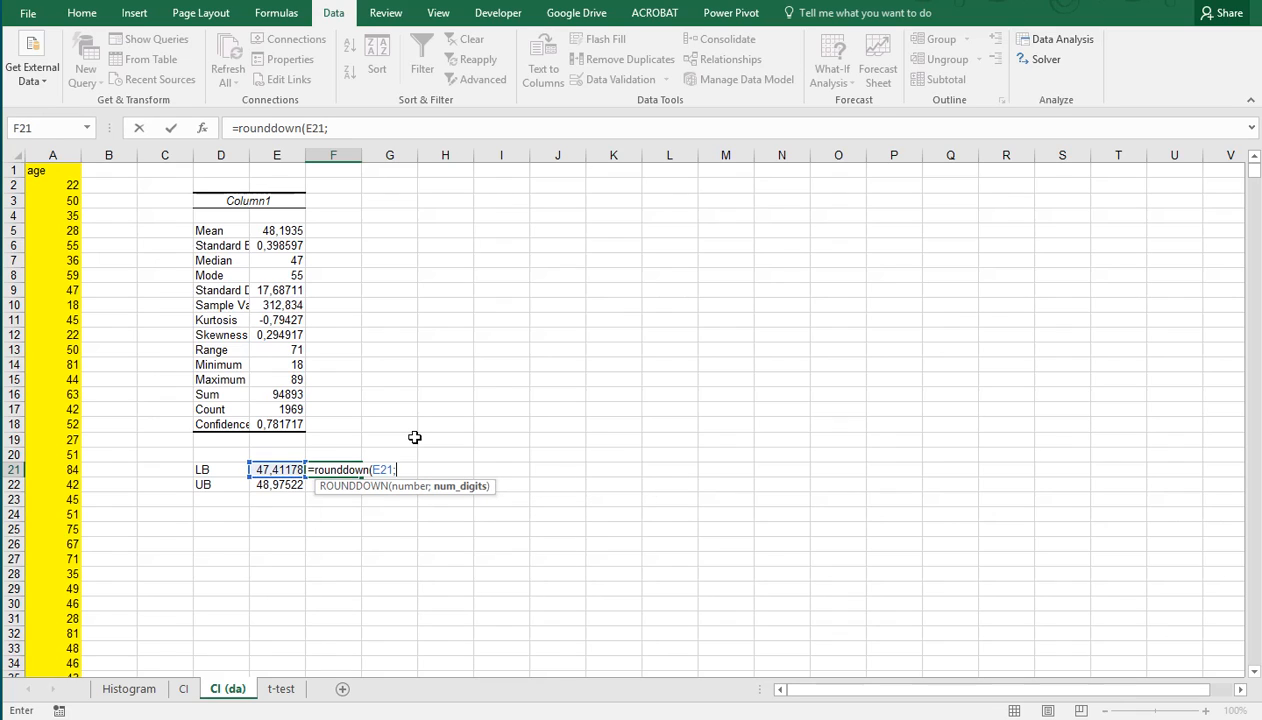
key(Return)
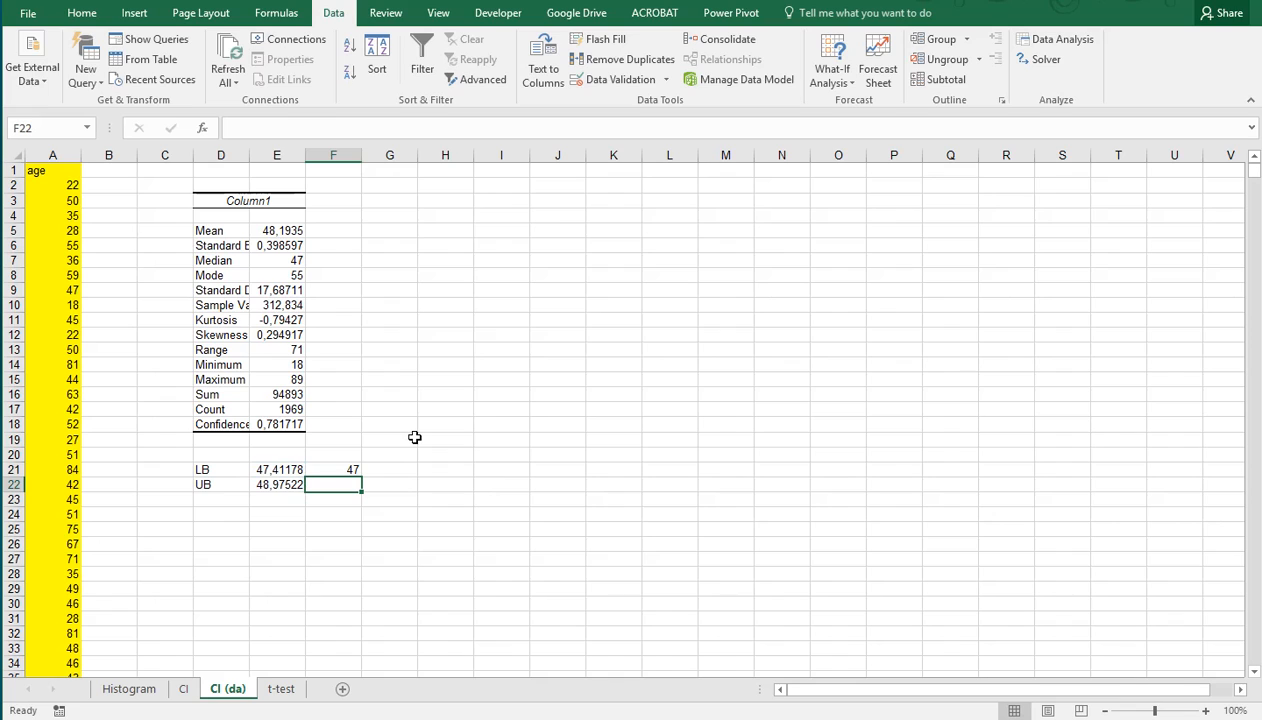
text(=roundup(E22)
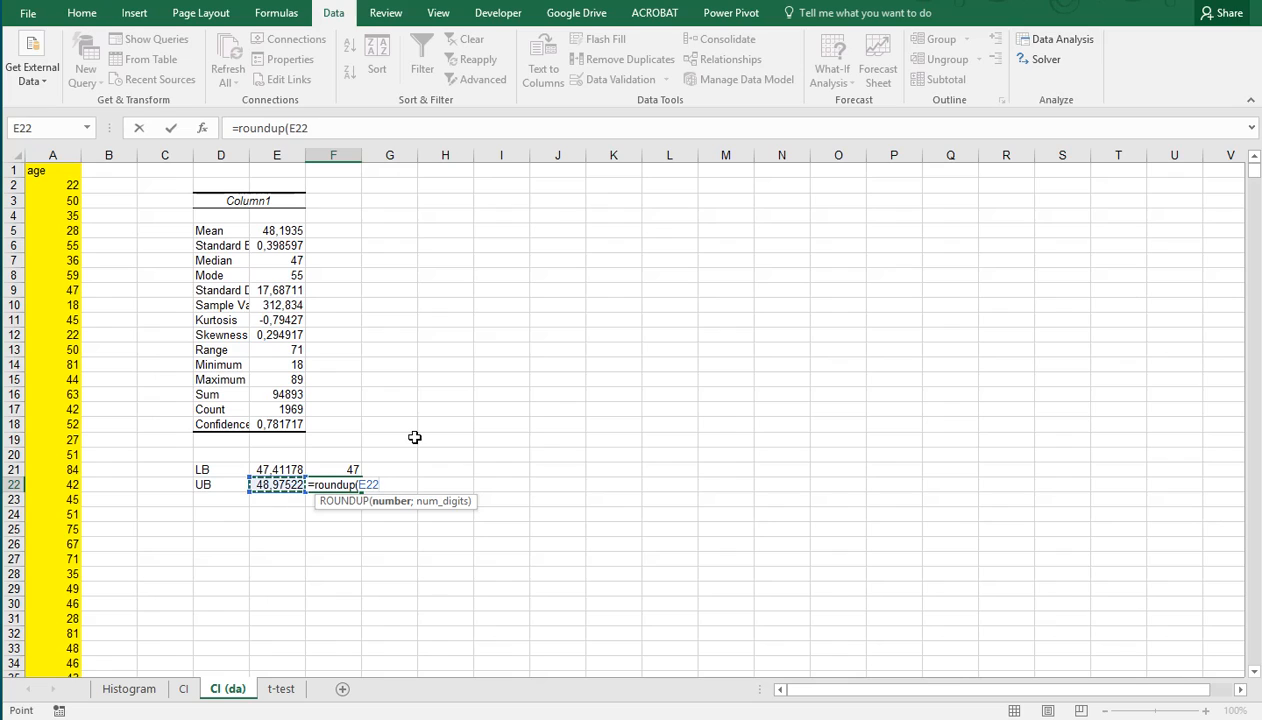
text(;)
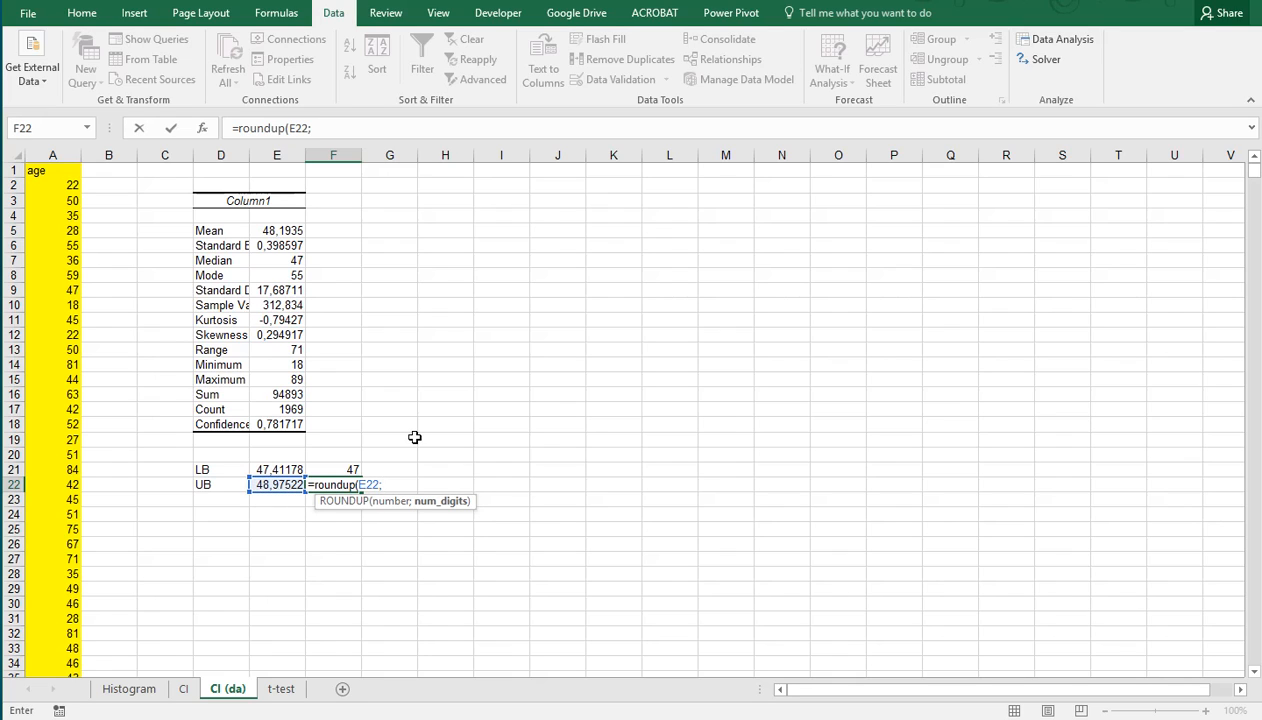
text(0))
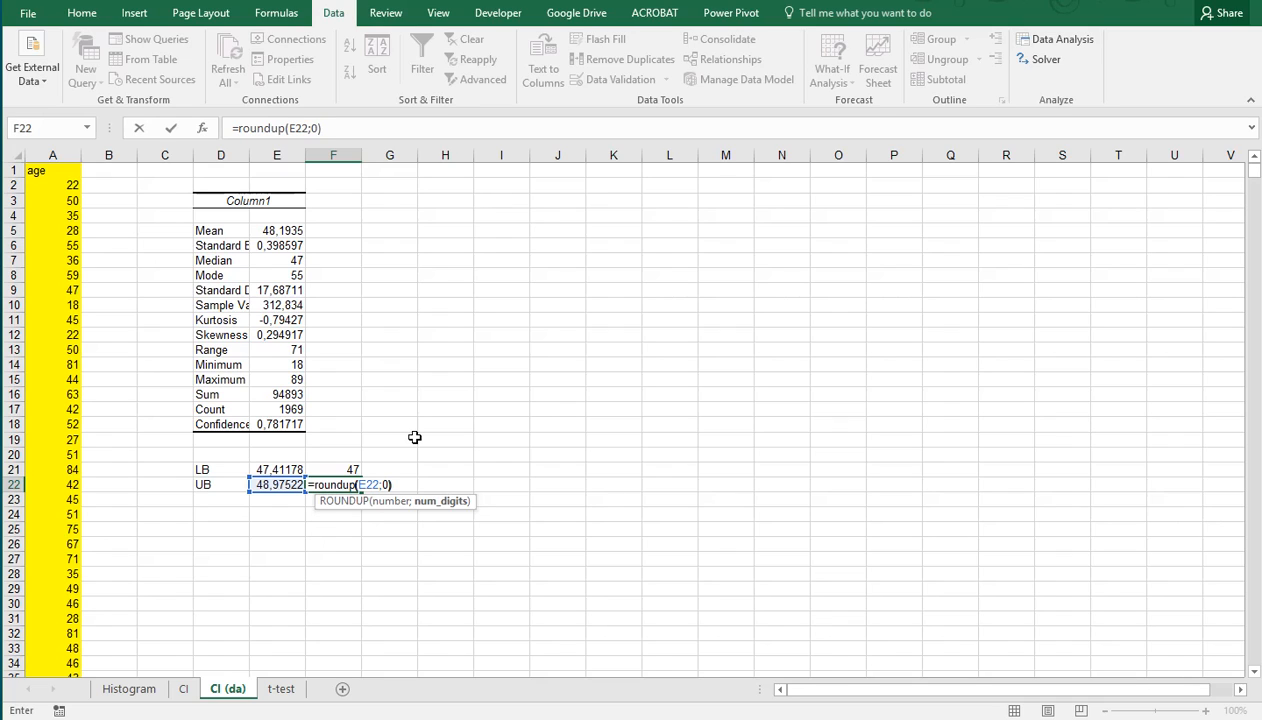
key(Return)
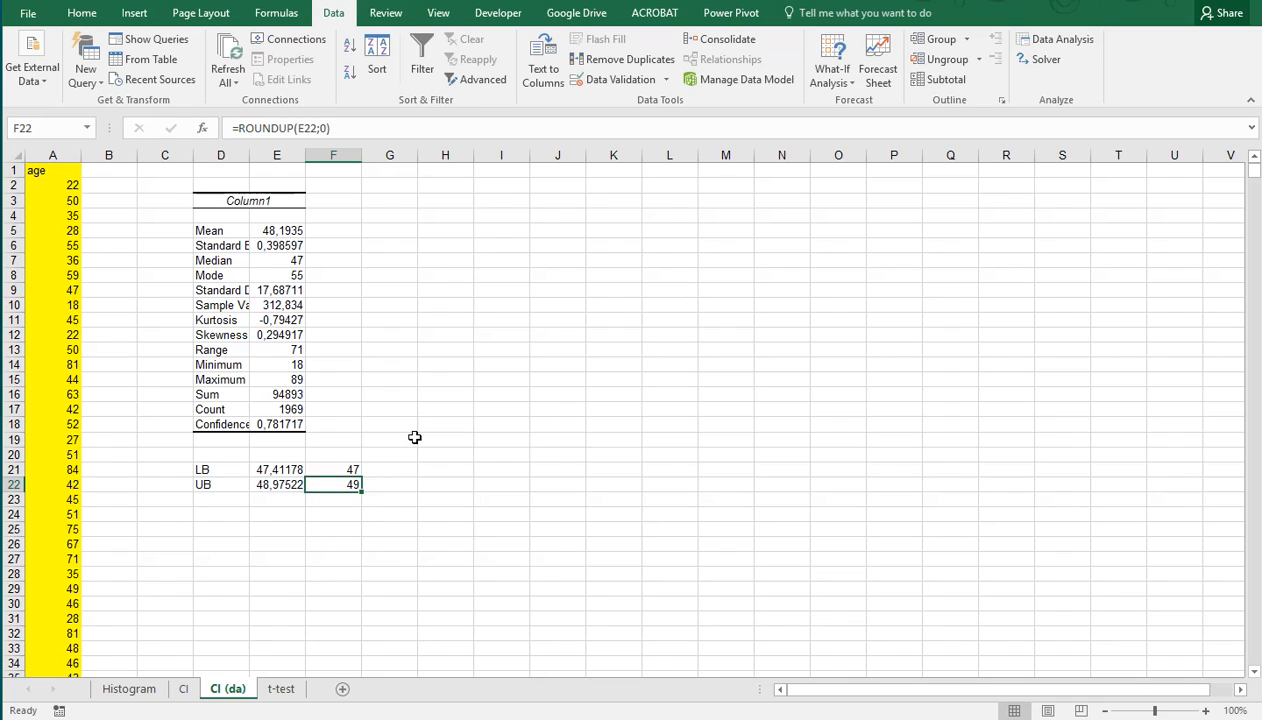
mouse_move(264, 468)
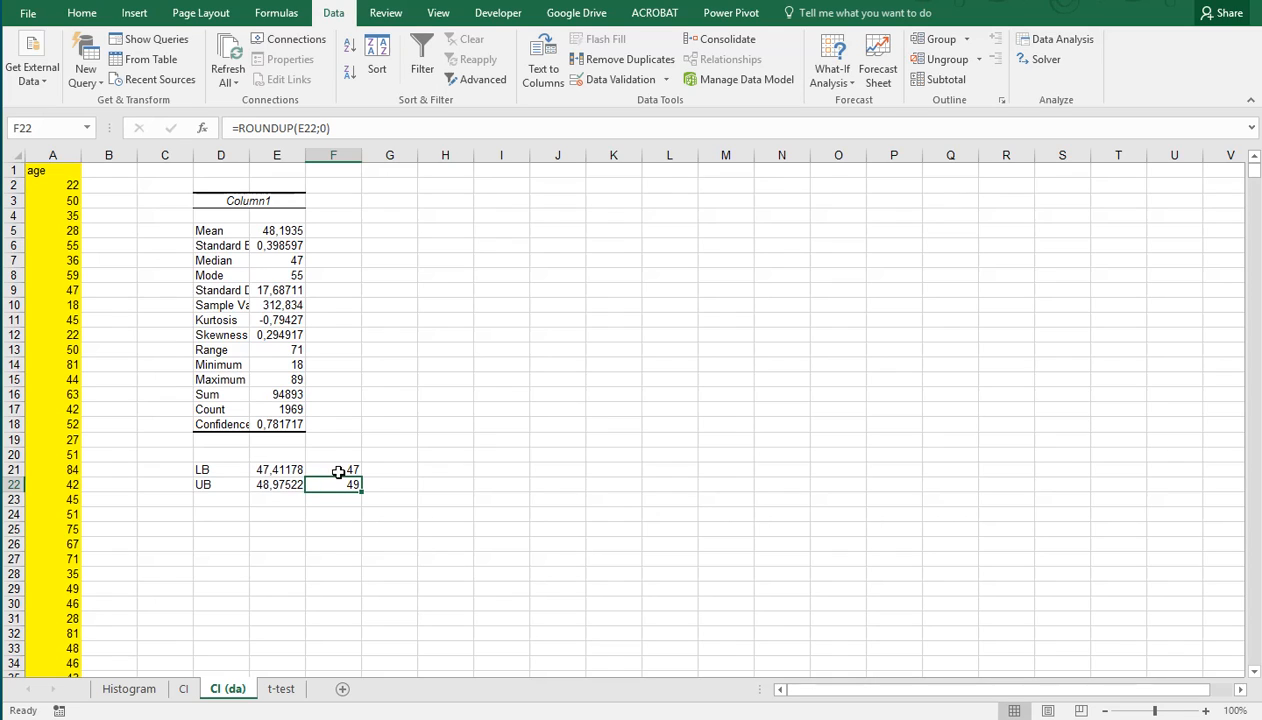
mouse_move(252, 470)
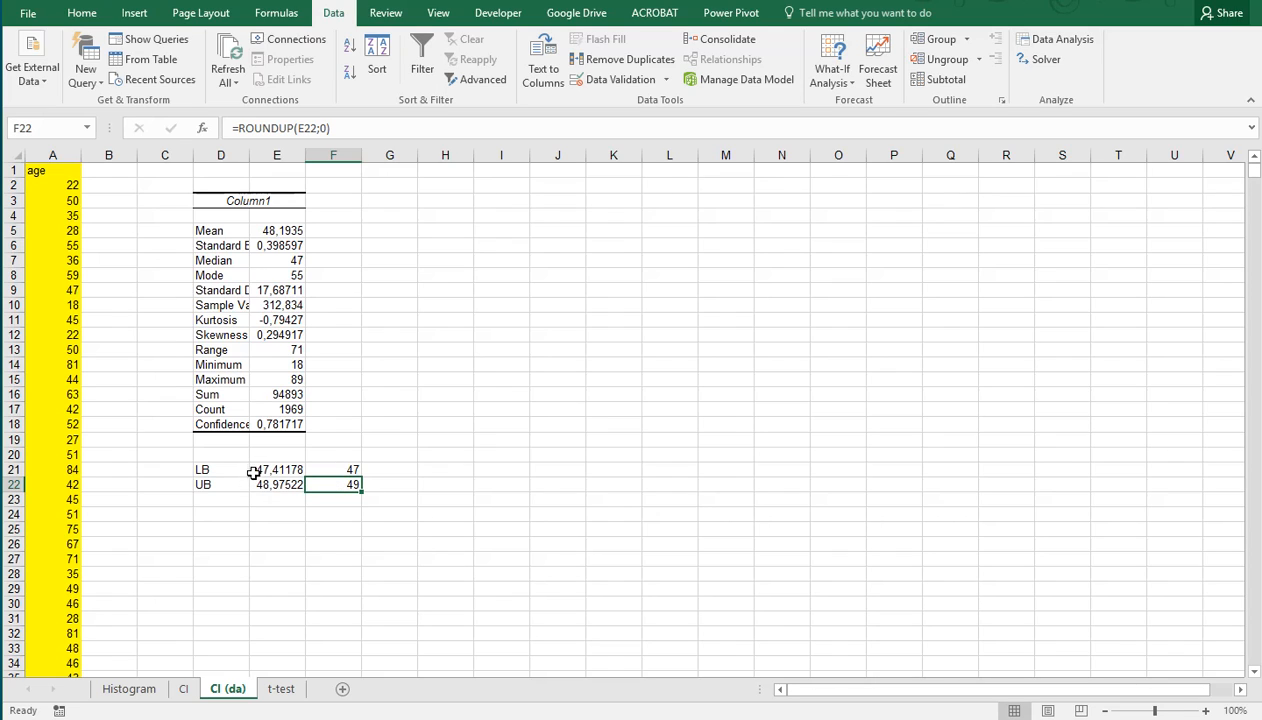
click(276, 468)
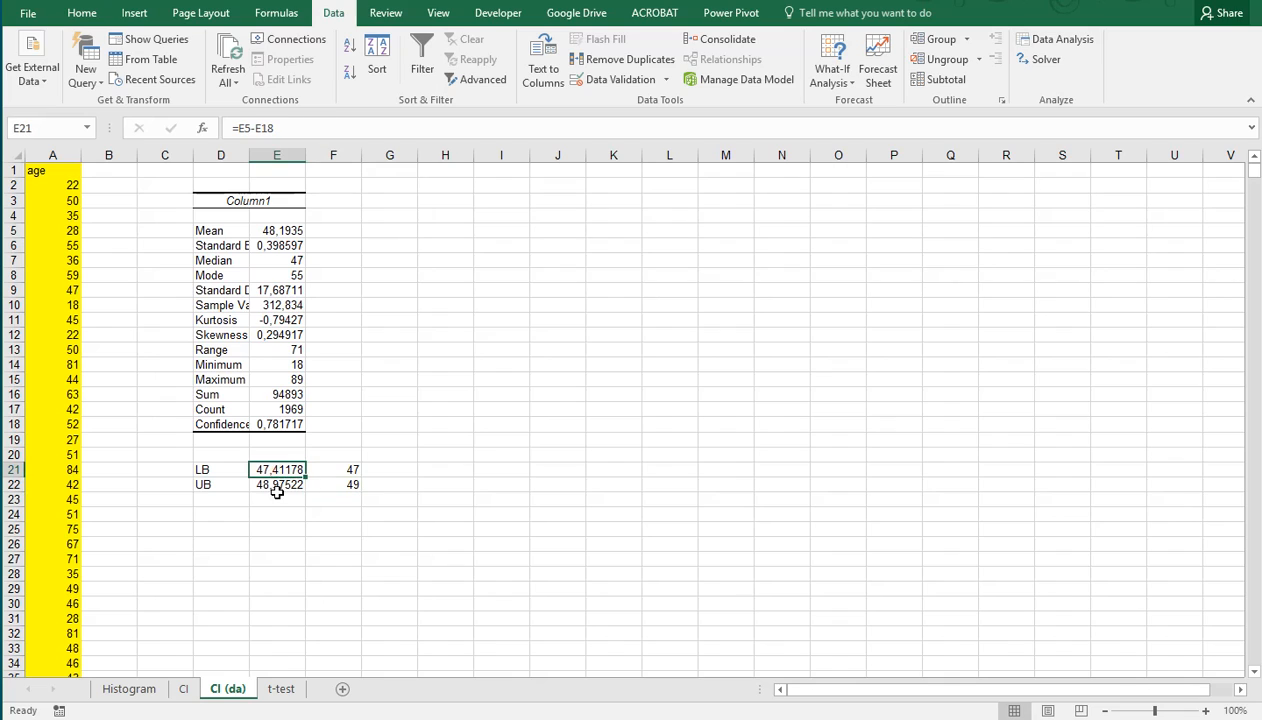
mouse_move(280, 468)
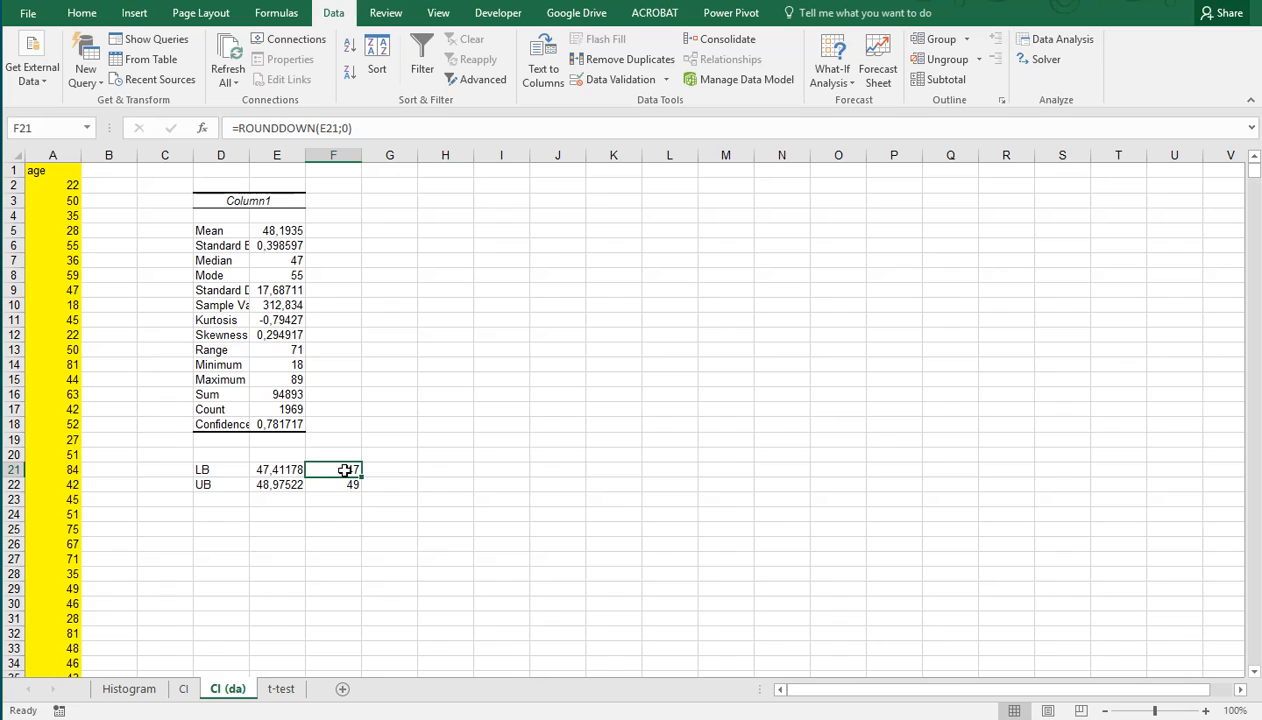
mouse_move(226, 648)
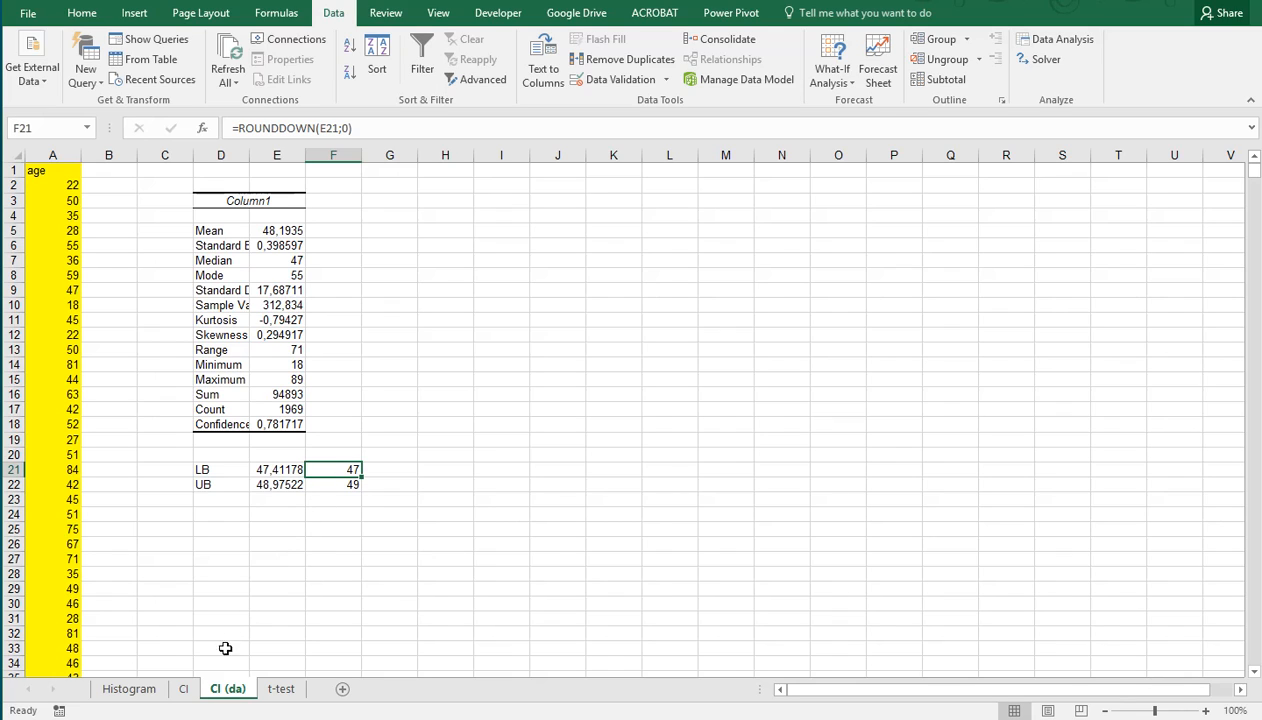